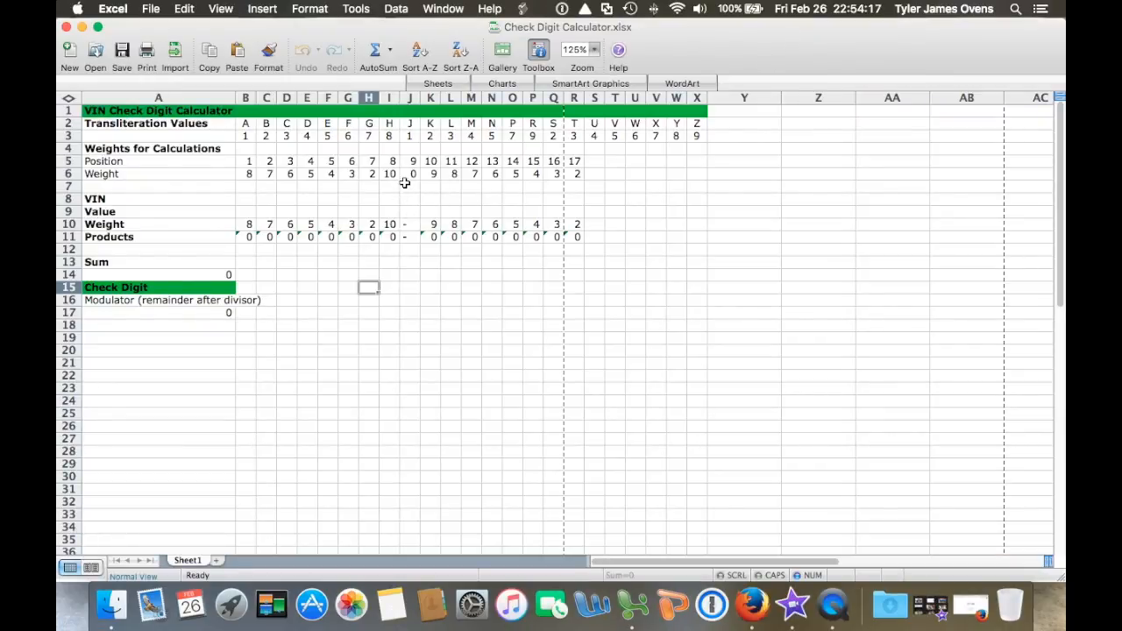
{"action": "mouse_move", "coordinate": [403, 205]}
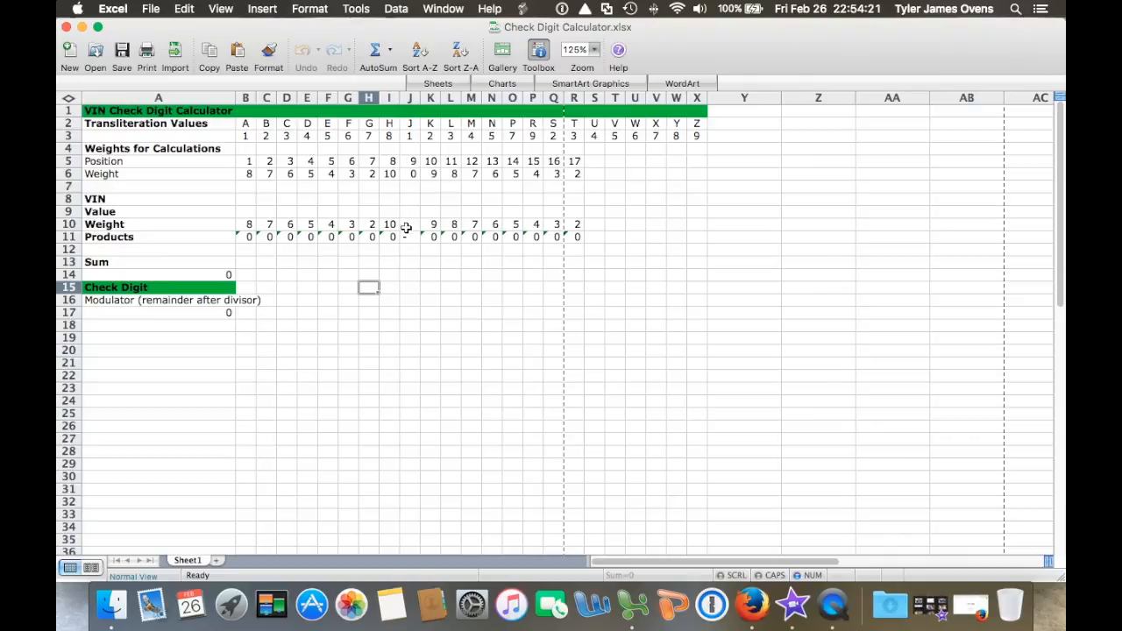
{"action": "mouse_move", "coordinate": [434, 228]}
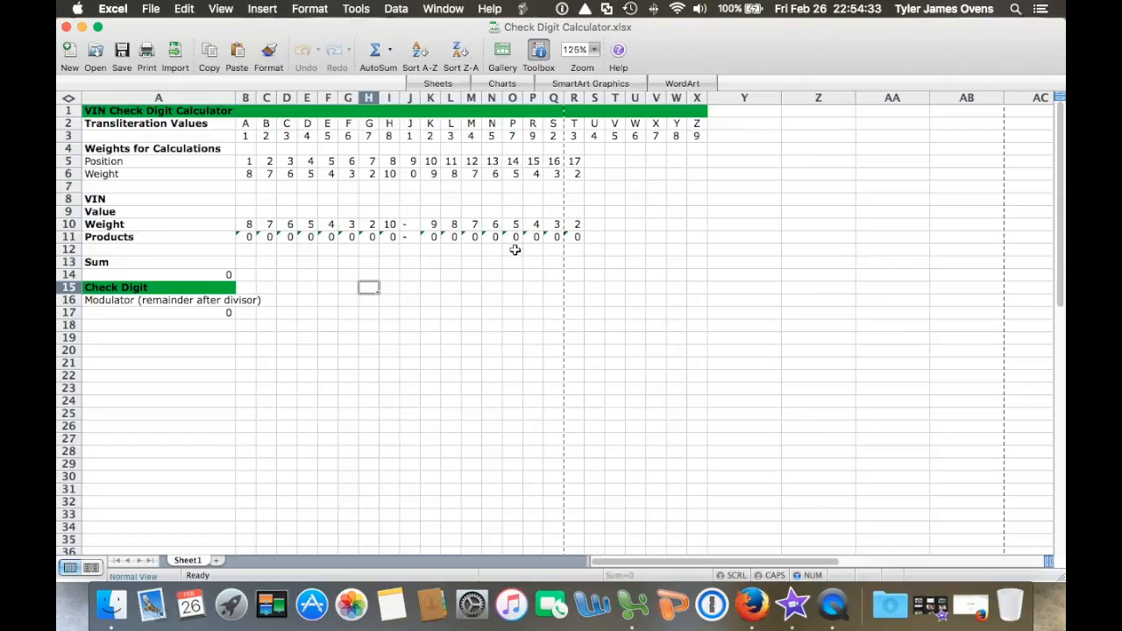
{"action": "mouse_move", "coordinate": [512, 250]}
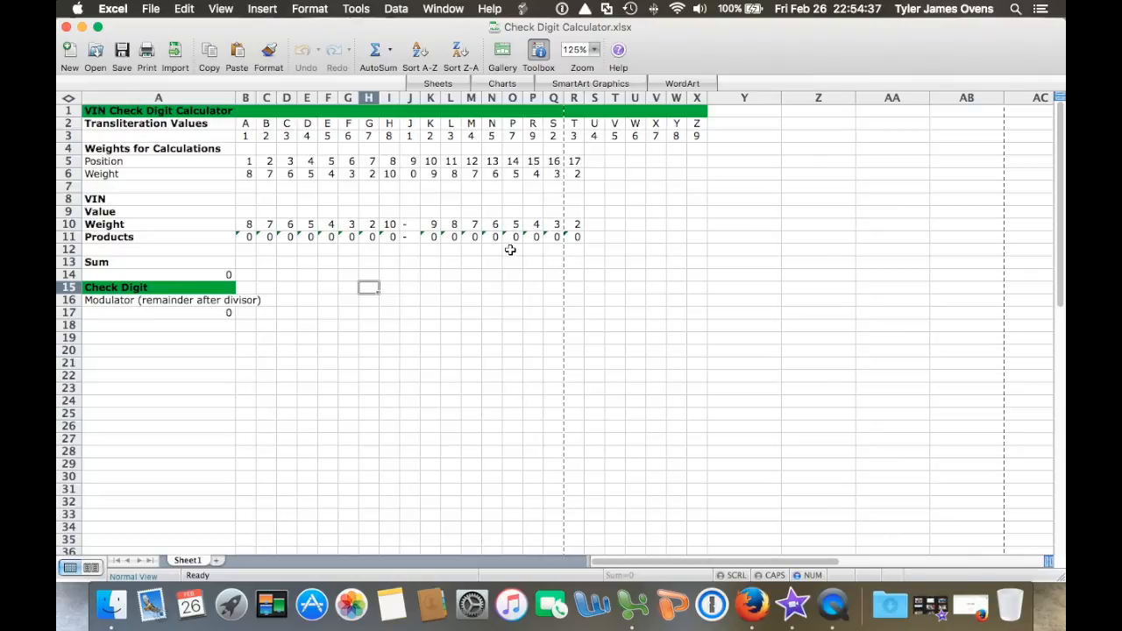
{"action": "mouse_move", "coordinate": [511, 220]}
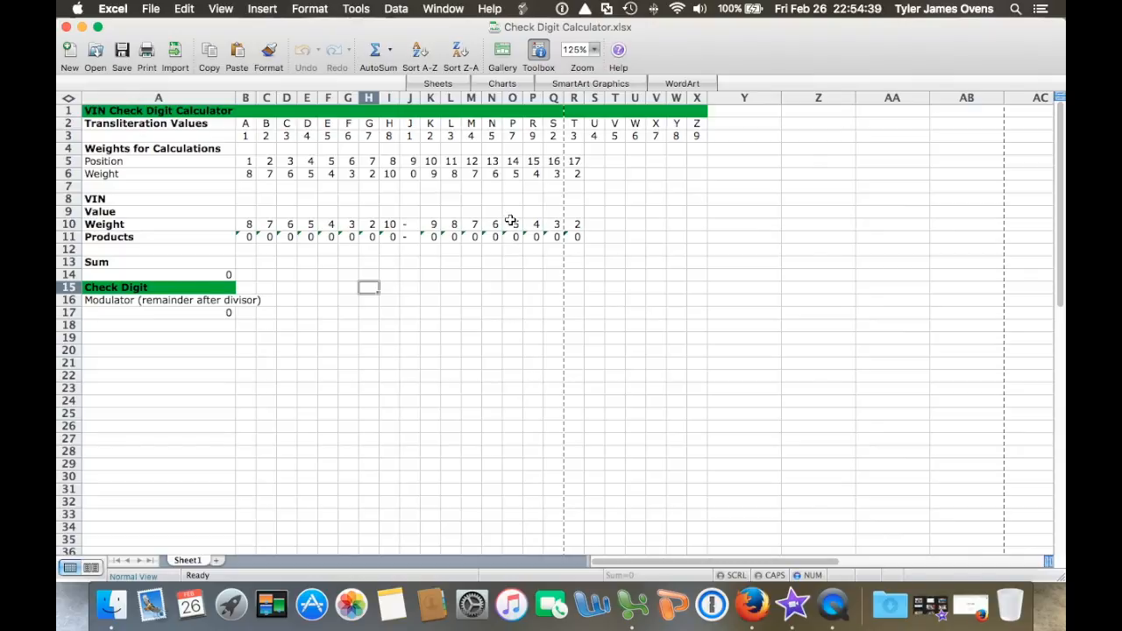
{"action": "mouse_move", "coordinate": [517, 222]}
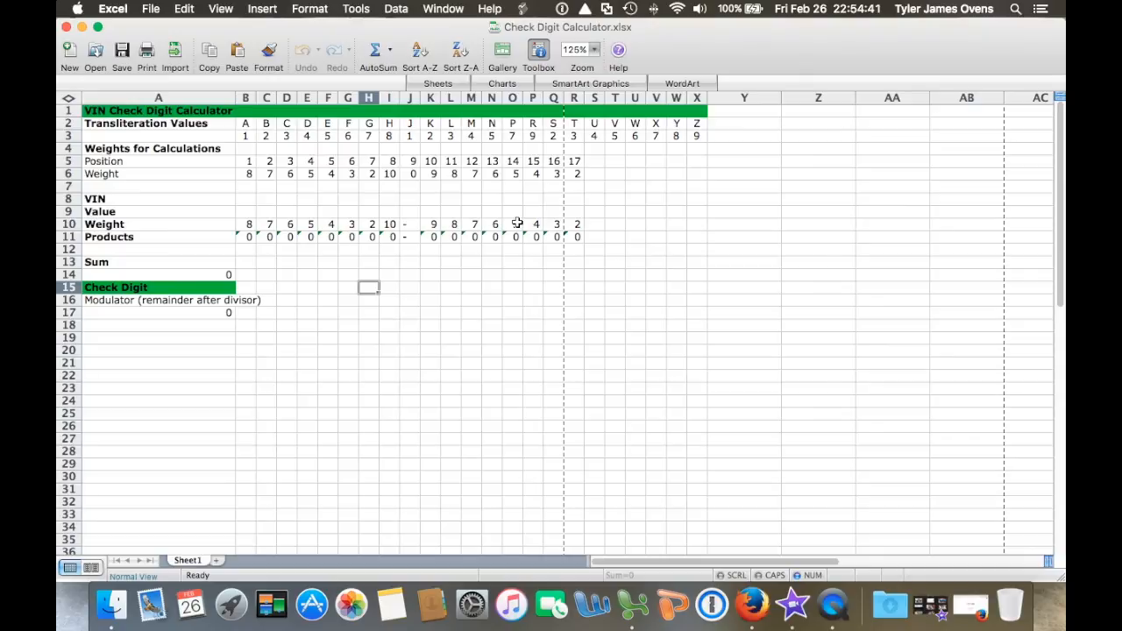
{"action": "mouse_move", "coordinate": [509, 208]}
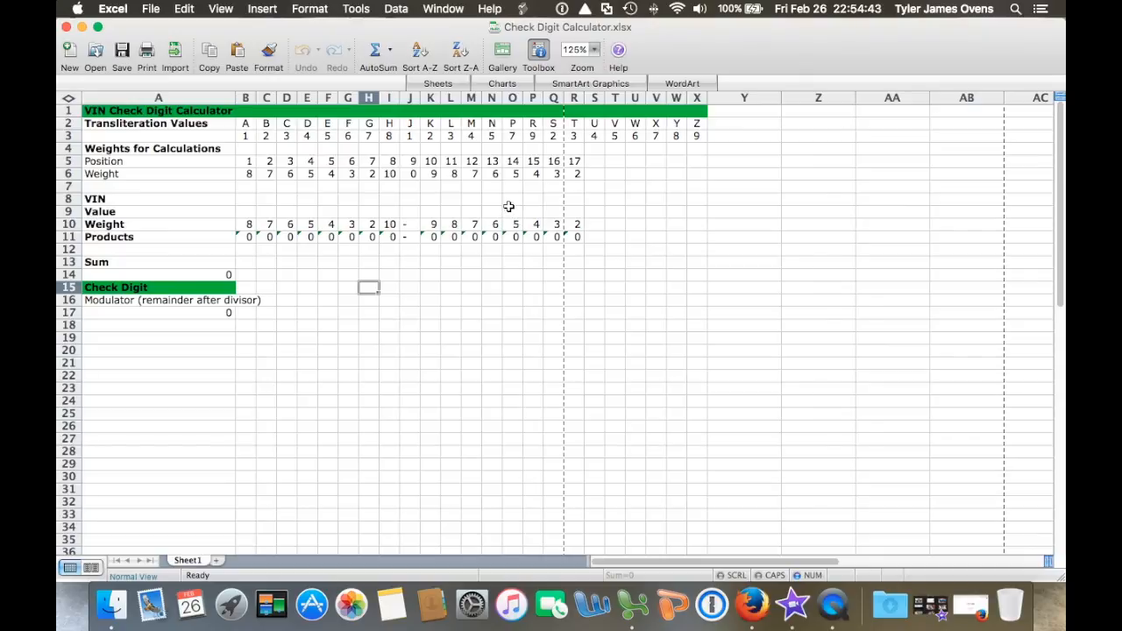
{"action": "mouse_move", "coordinate": [316, 145]}
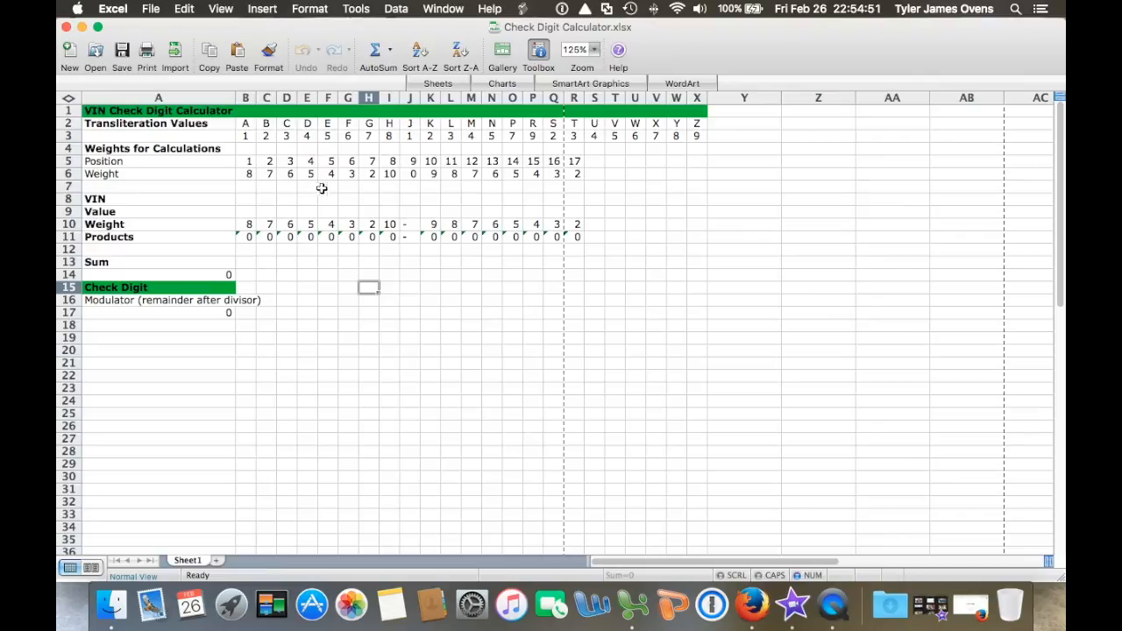
{"action": "mouse_move", "coordinate": [255, 157]}
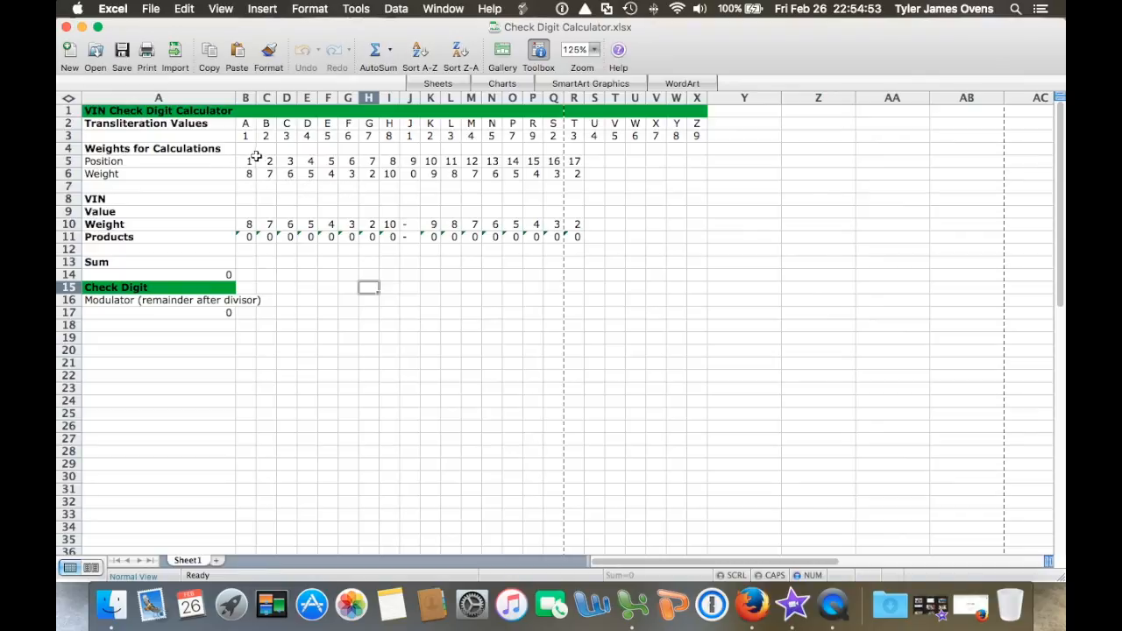
{"action": "mouse_move", "coordinate": [533, 176]}
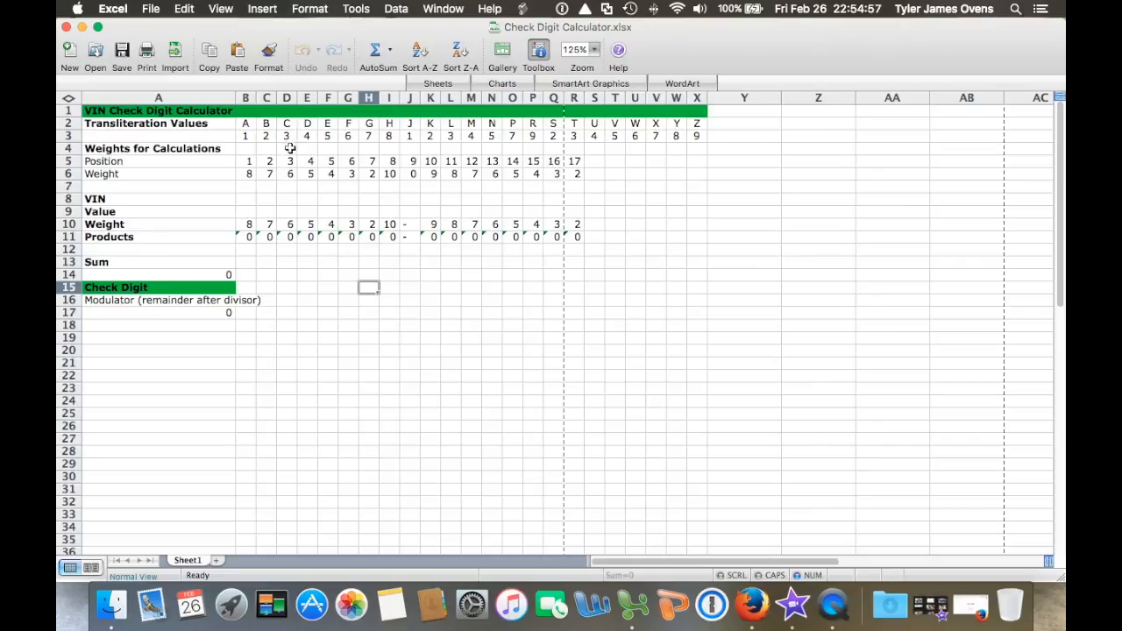
{"action": "mouse_move", "coordinate": [515, 173]}
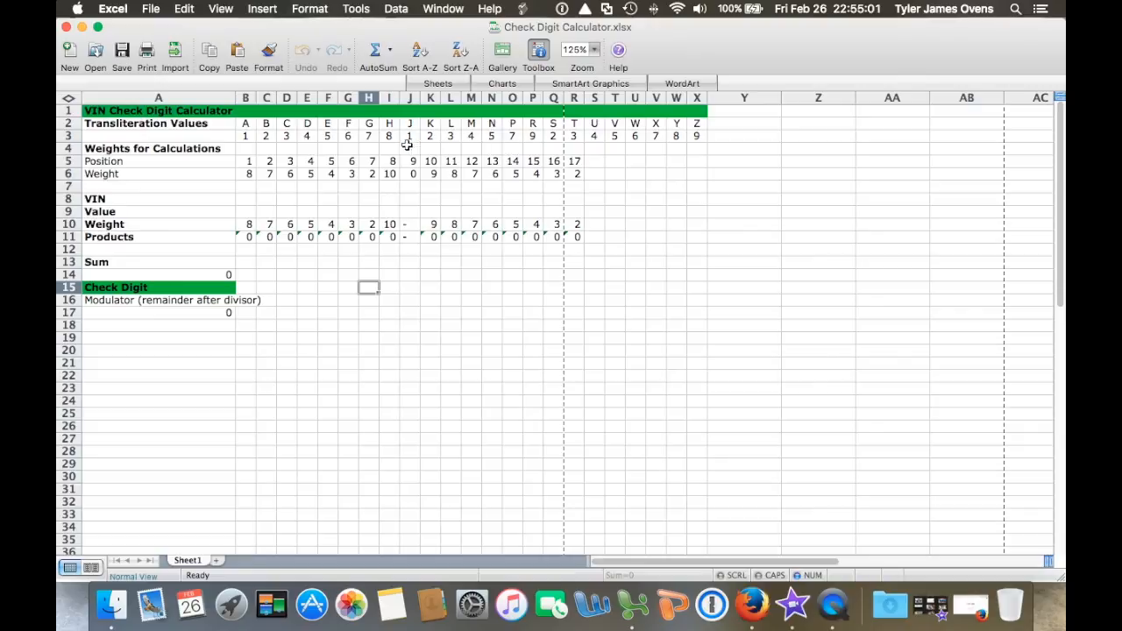
{"action": "mouse_move", "coordinate": [414, 156]}
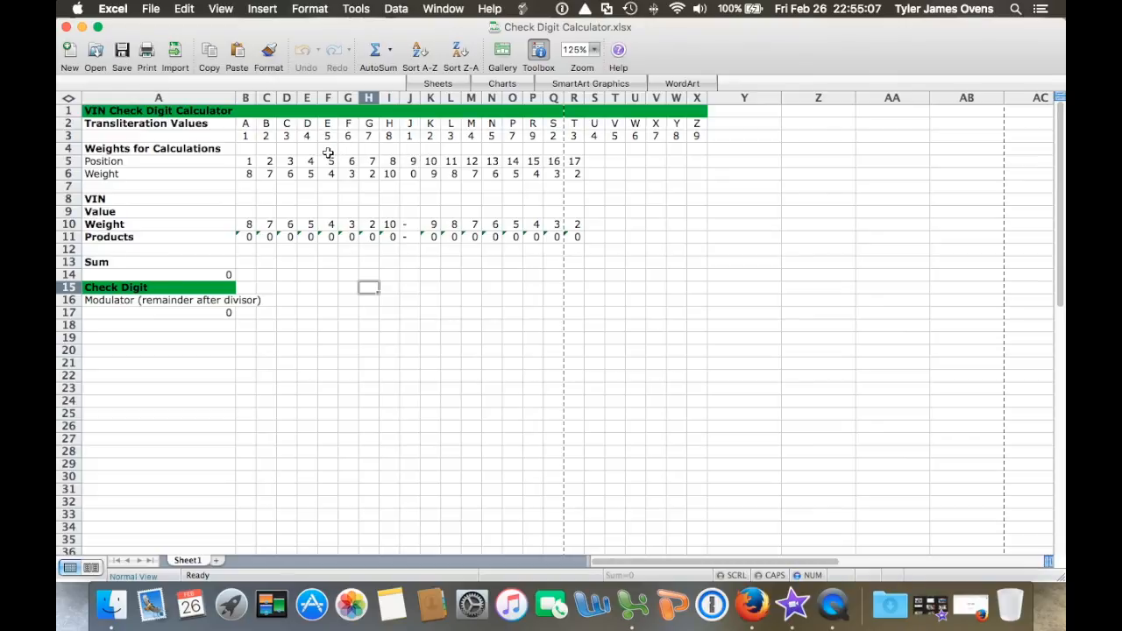
{"action": "mouse_move", "coordinate": [295, 167]}
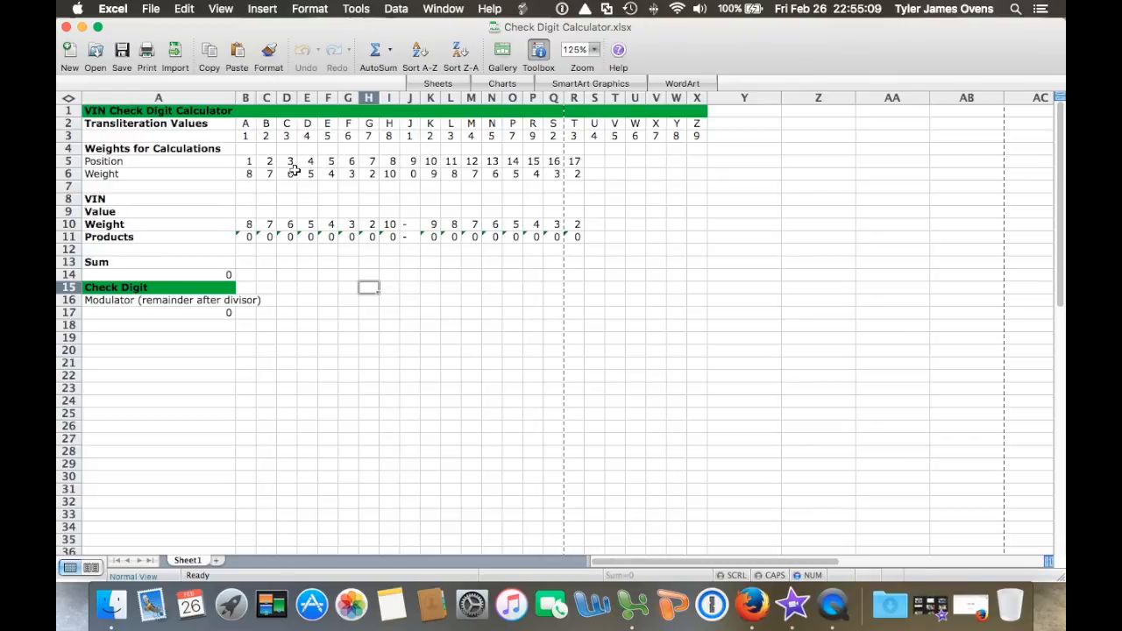
{"action": "mouse_move", "coordinate": [275, 172]}
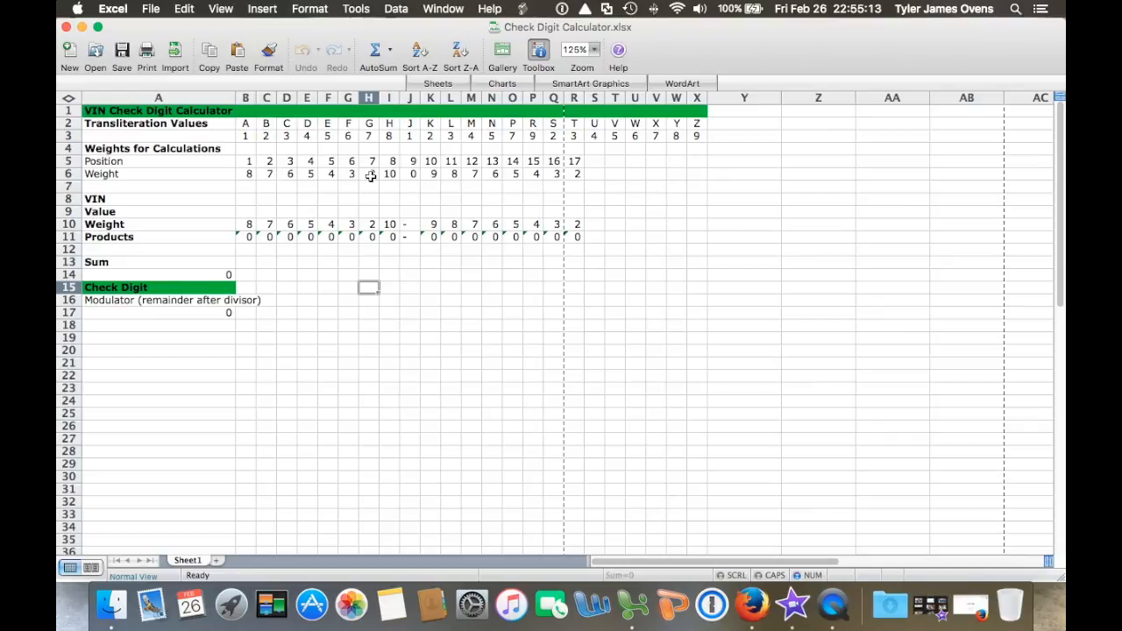
{"action": "mouse_move", "coordinate": [344, 197]}
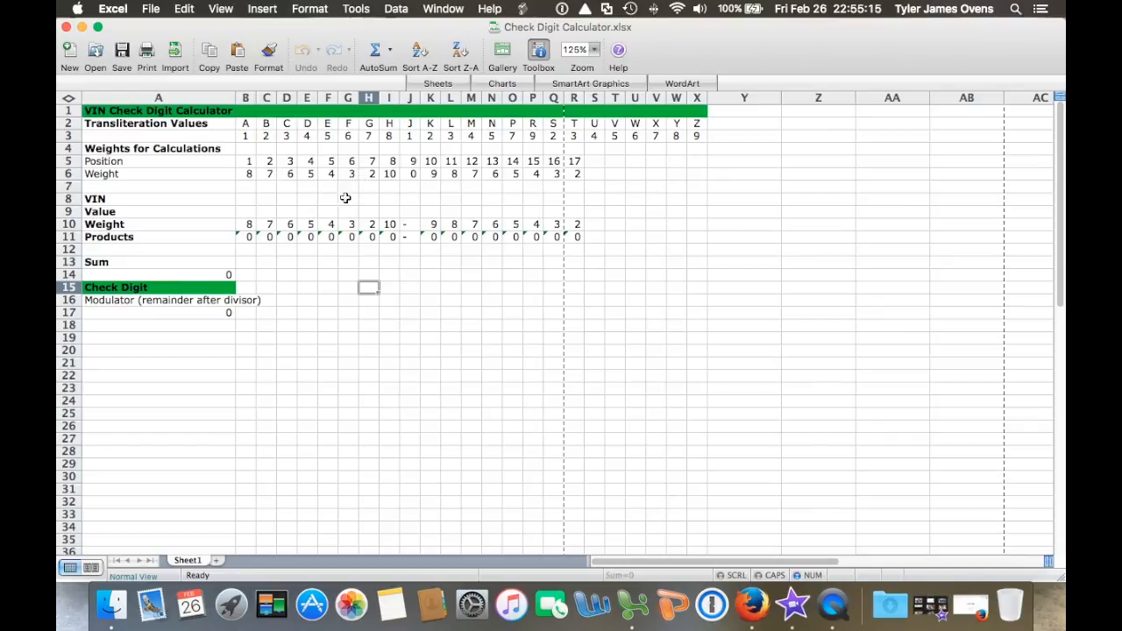
{"action": "mouse_move", "coordinate": [289, 189]}
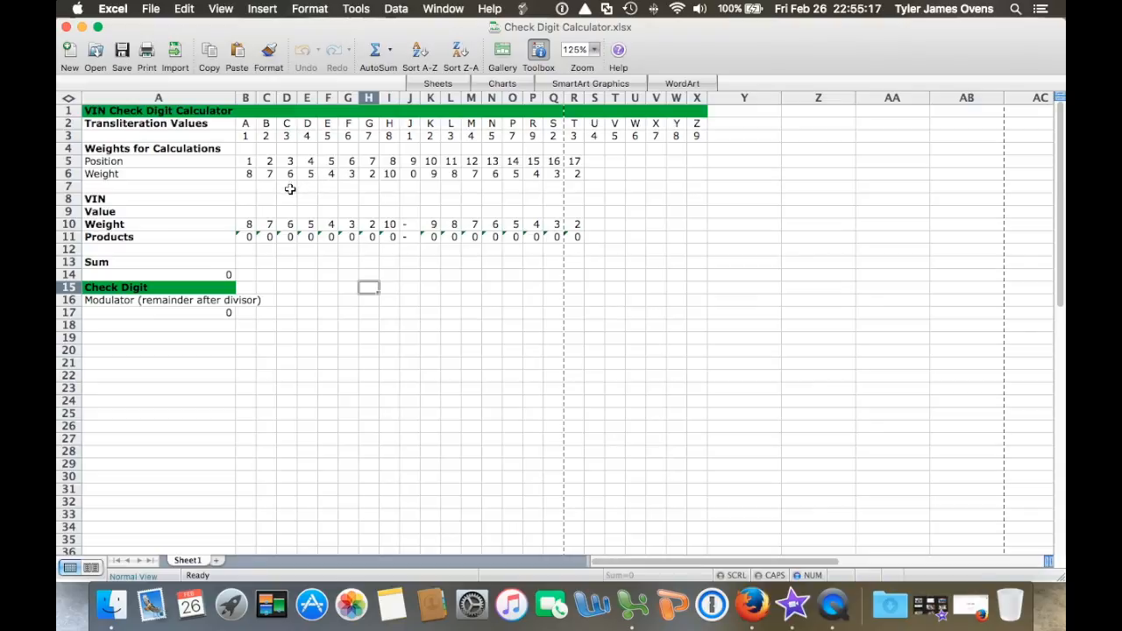
{"action": "mouse_move", "coordinate": [464, 201]}
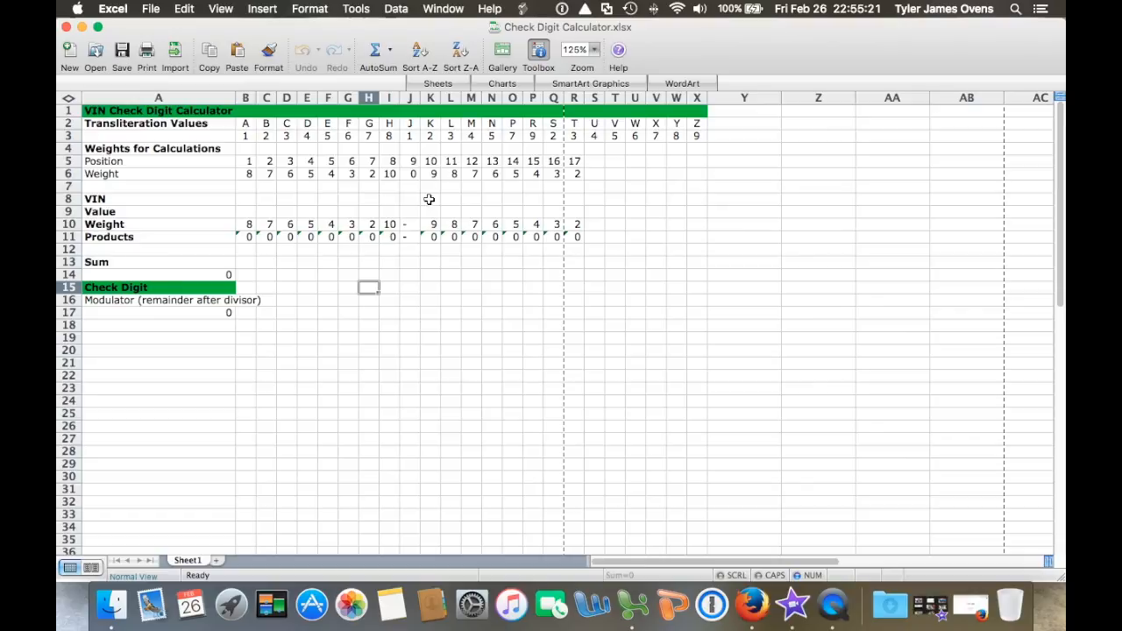
{"action": "mouse_move", "coordinate": [361, 181]}
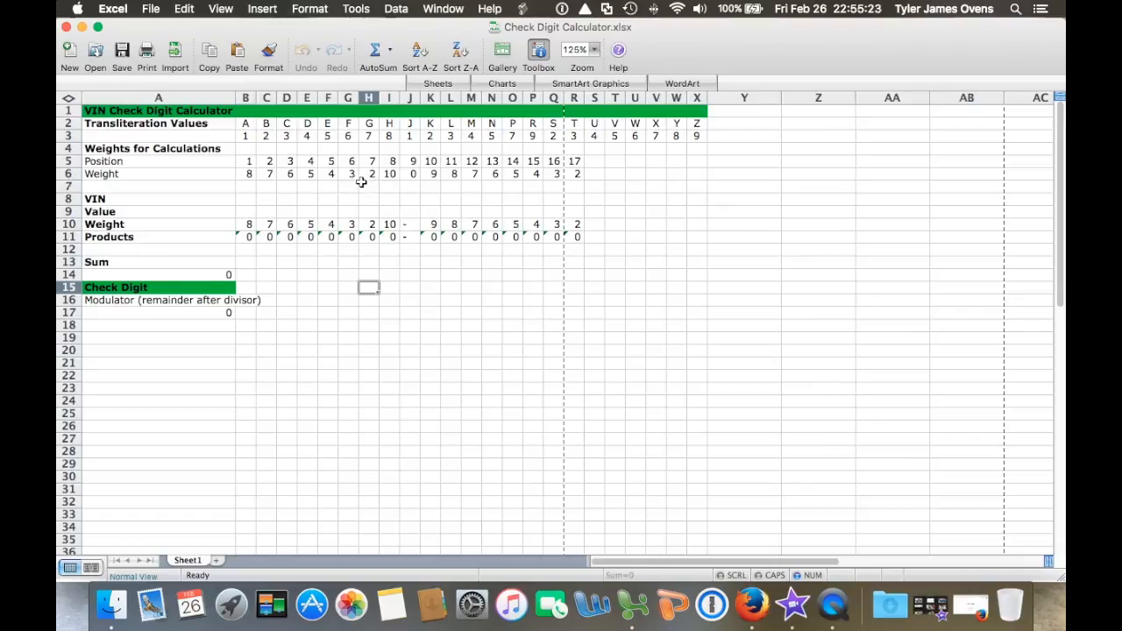
{"action": "mouse_move", "coordinate": [367, 180]}
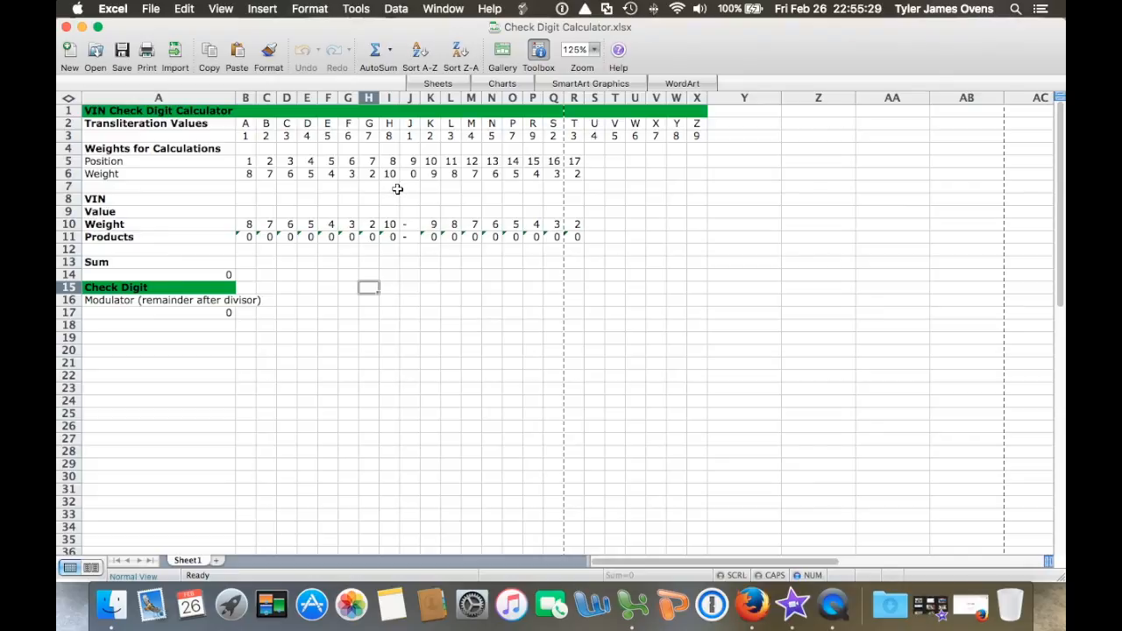
{"action": "mouse_move", "coordinate": [392, 191]}
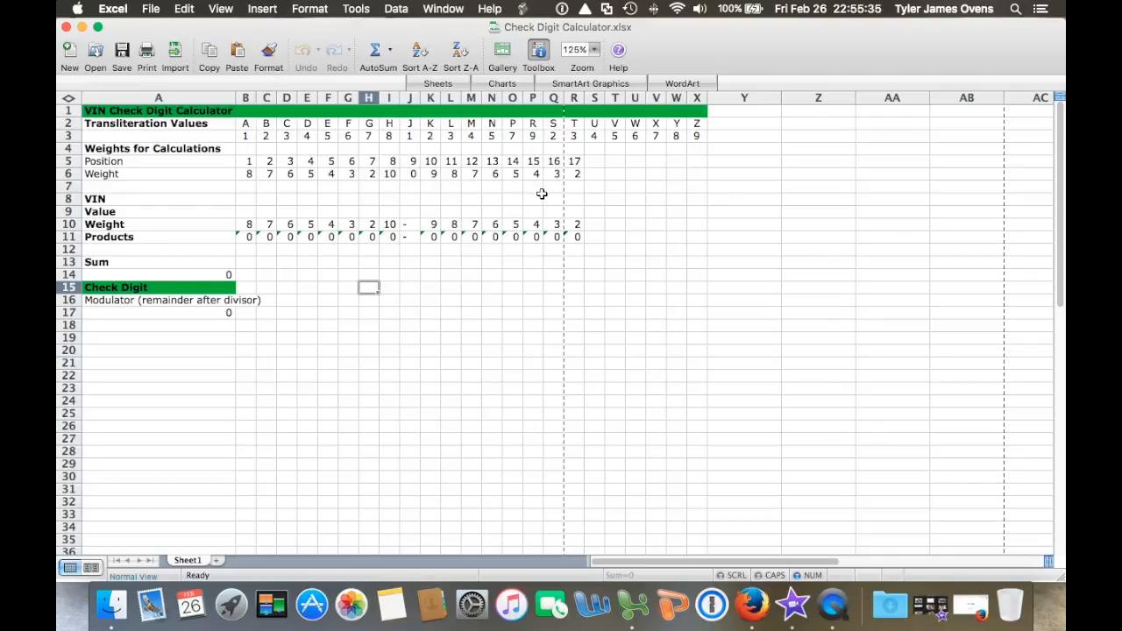
{"action": "mouse_move", "coordinate": [534, 207]}
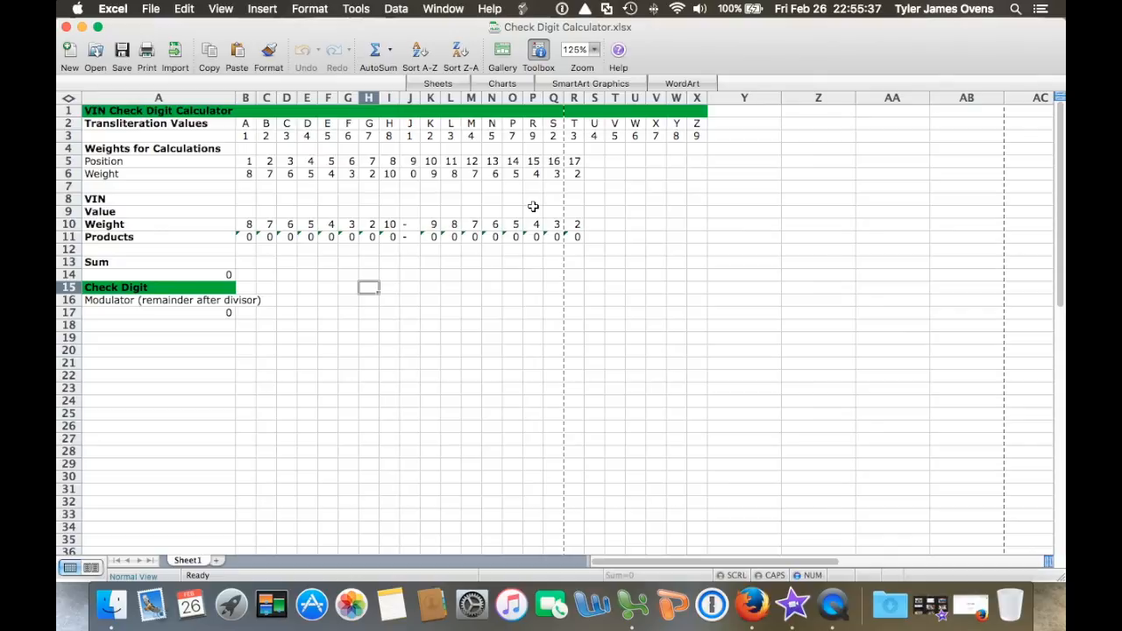
{"action": "mouse_move", "coordinate": [351, 170]}
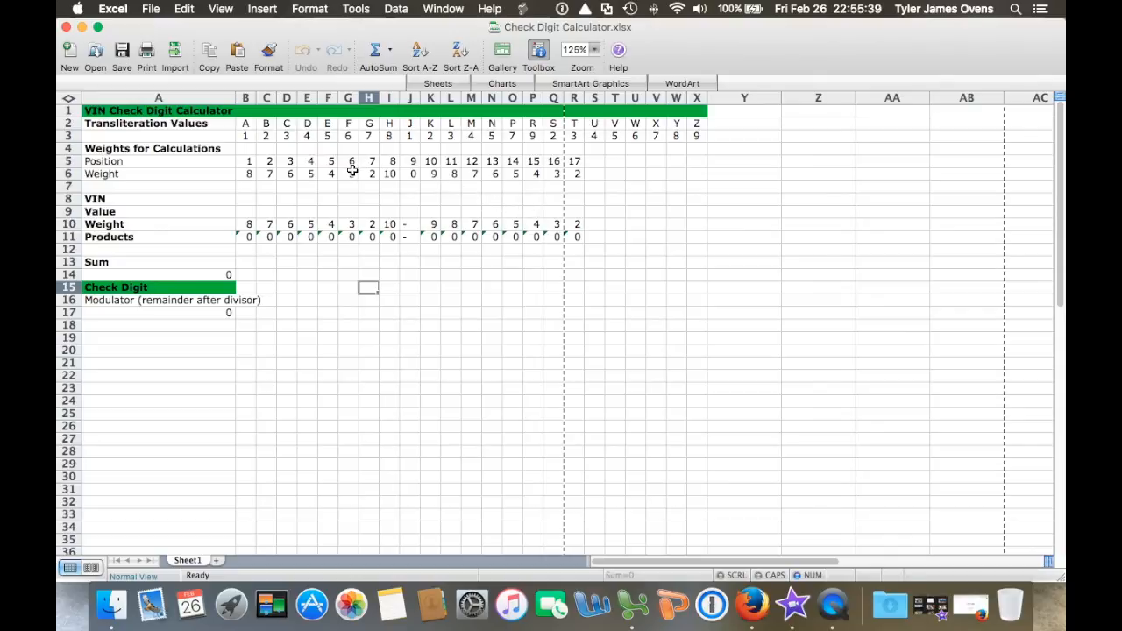
{"action": "mouse_move", "coordinate": [347, 180]}
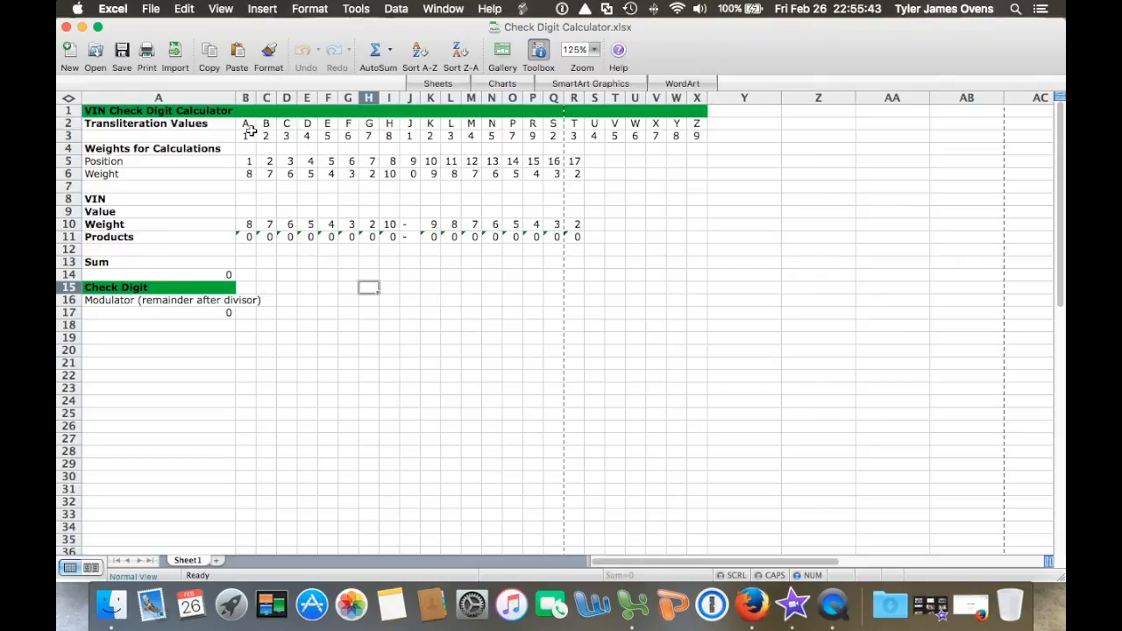
{"action": "mouse_move", "coordinate": [578, 185]}
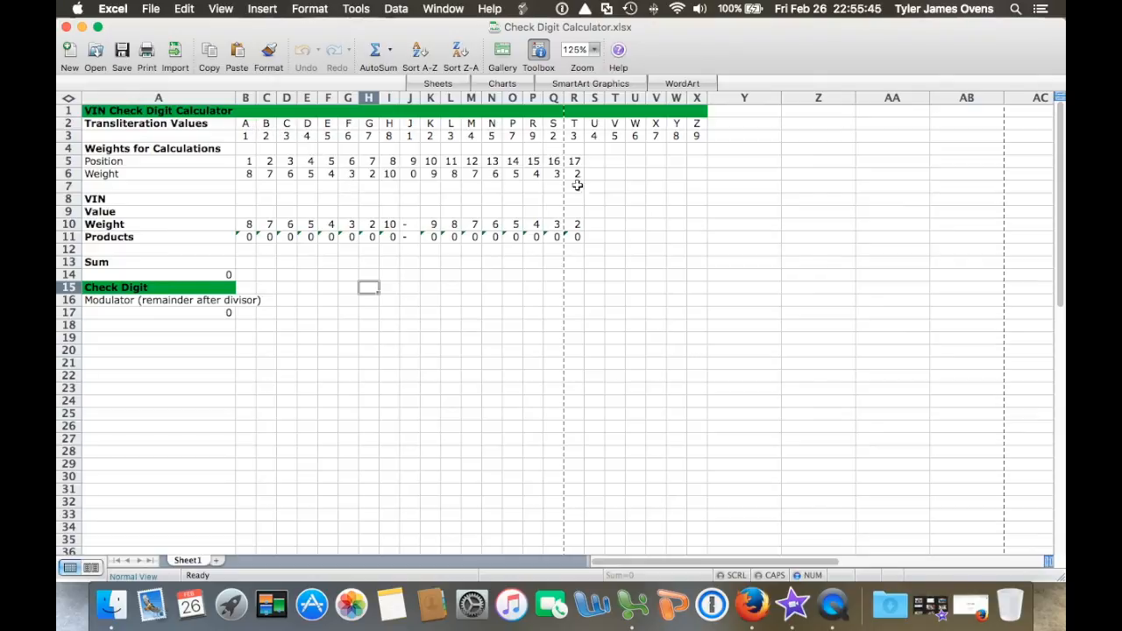
{"action": "mouse_move", "coordinate": [356, 160]}
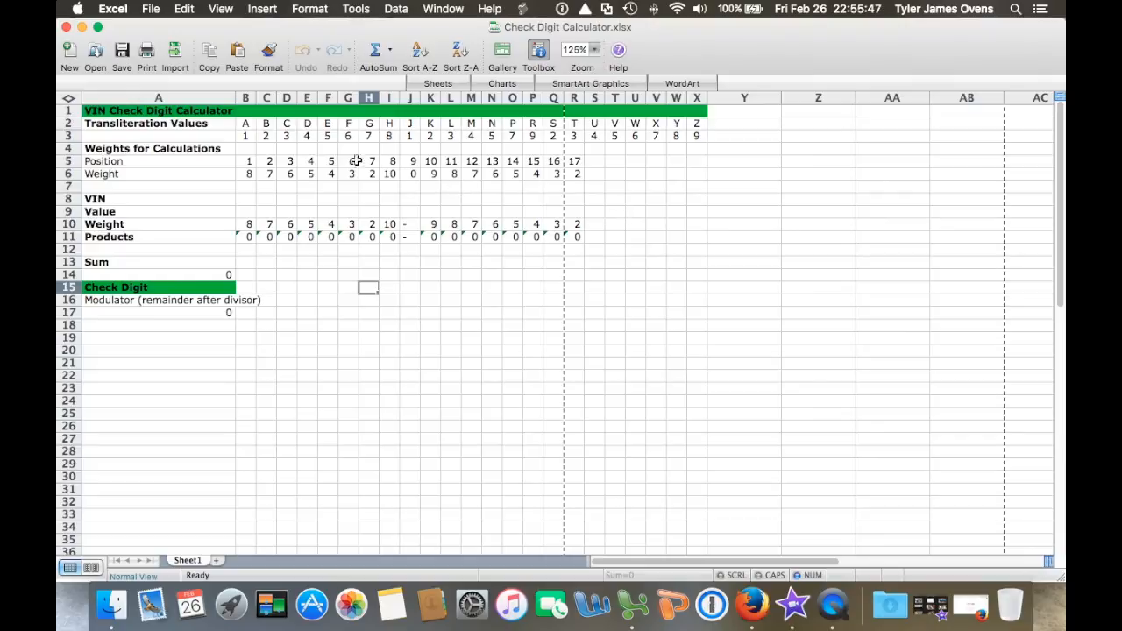
{"action": "mouse_move", "coordinate": [294, 142]}
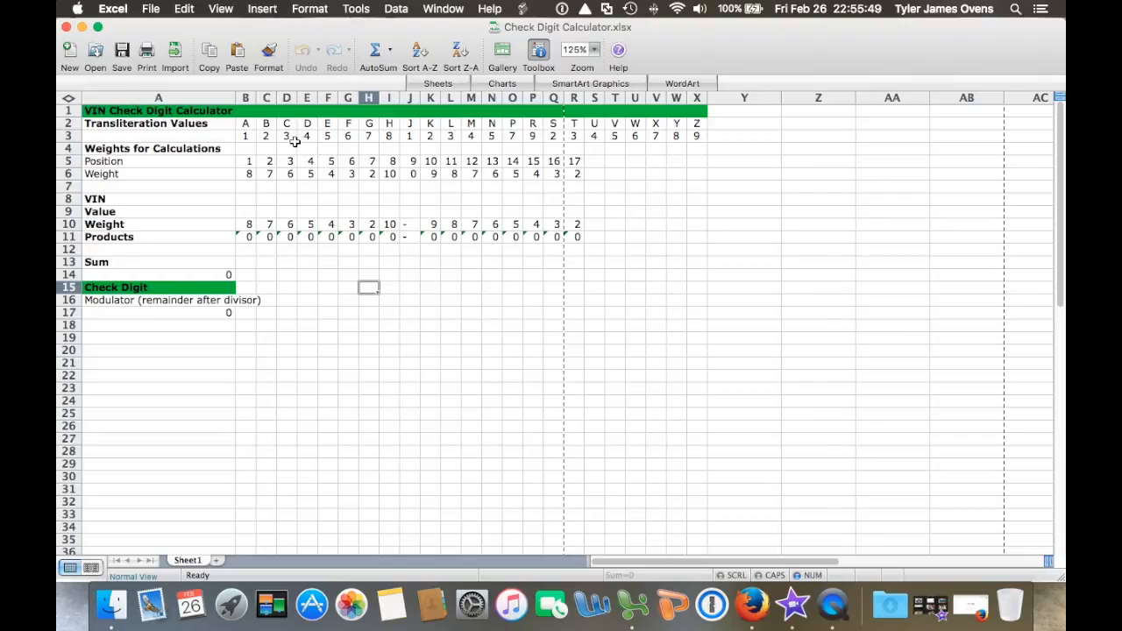
{"action": "mouse_move", "coordinate": [307, 140]}
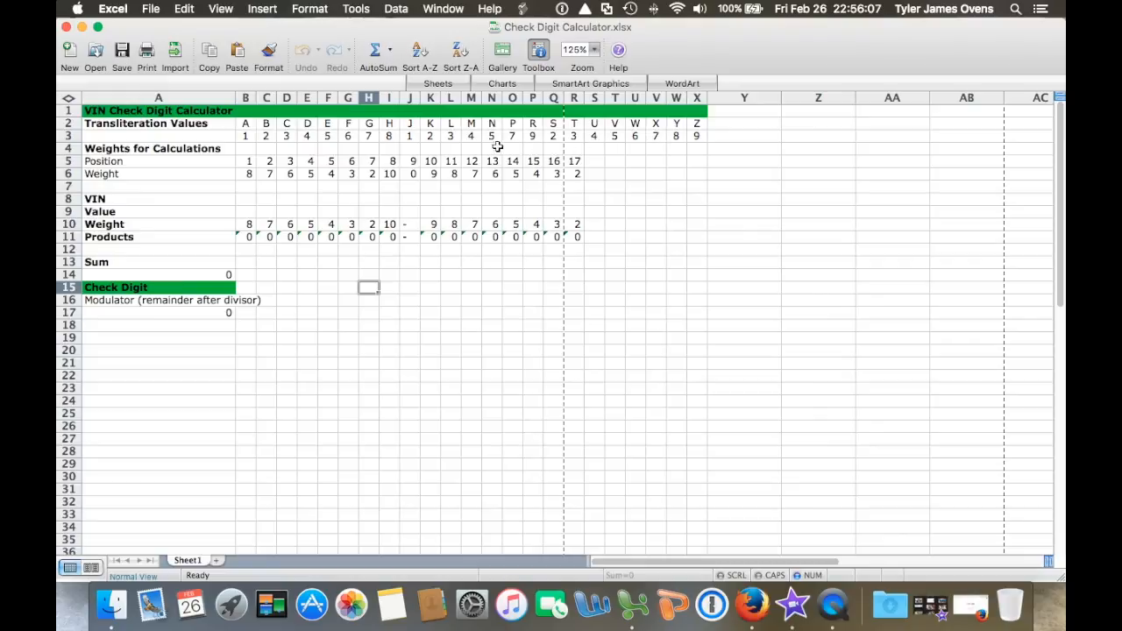
{"action": "mouse_move", "coordinate": [360, 163]}
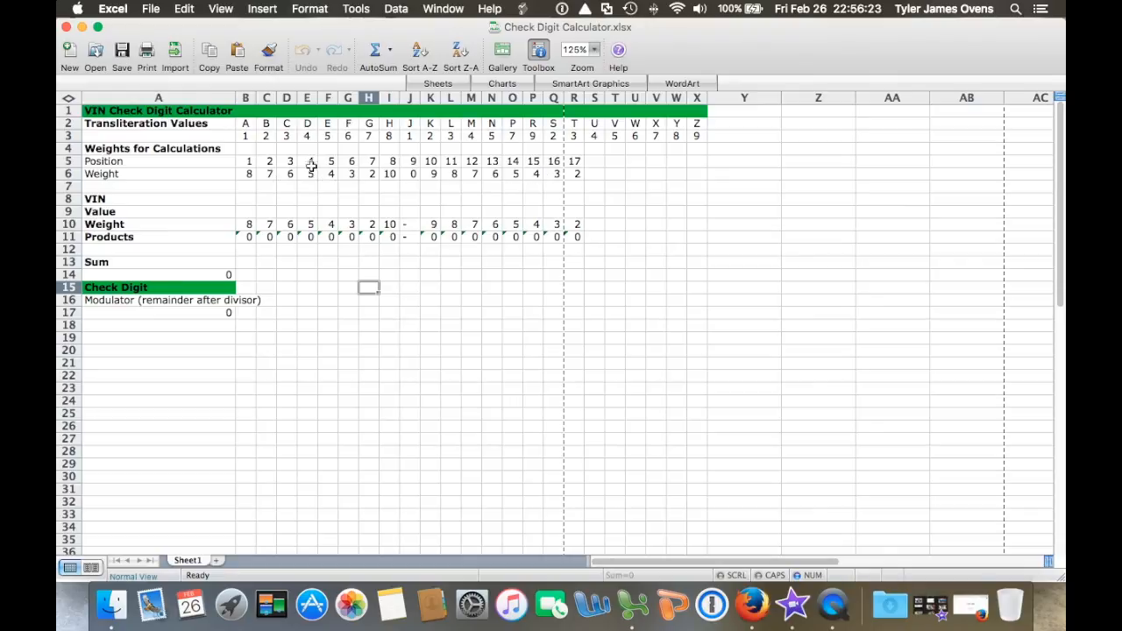
{"action": "mouse_move", "coordinate": [269, 168]}
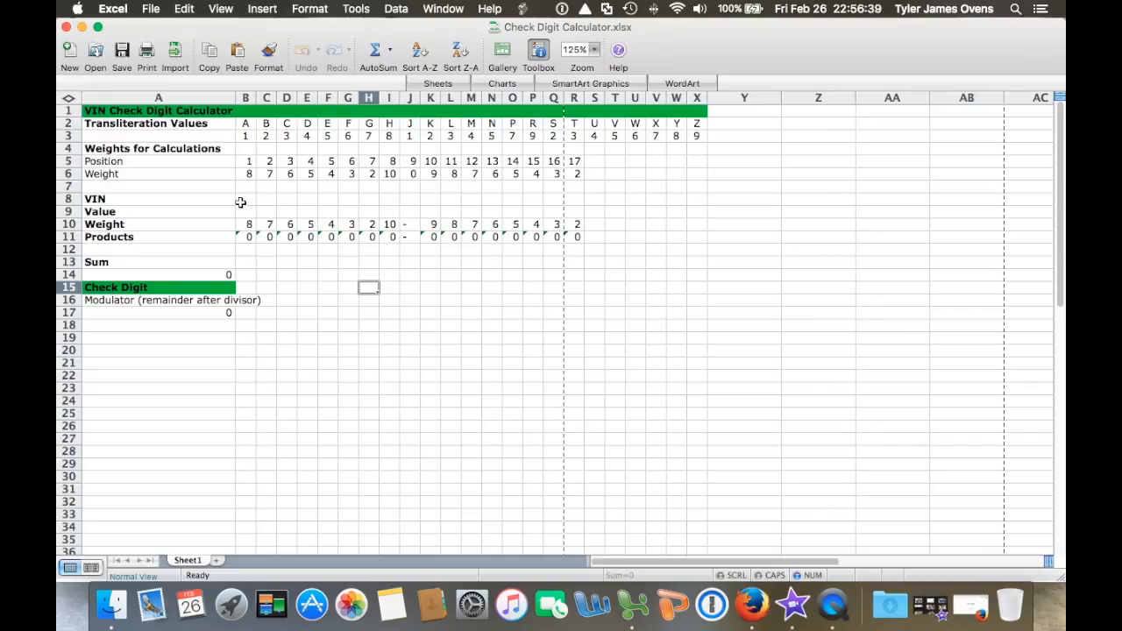
{"action": "mouse_move", "coordinate": [314, 145]}
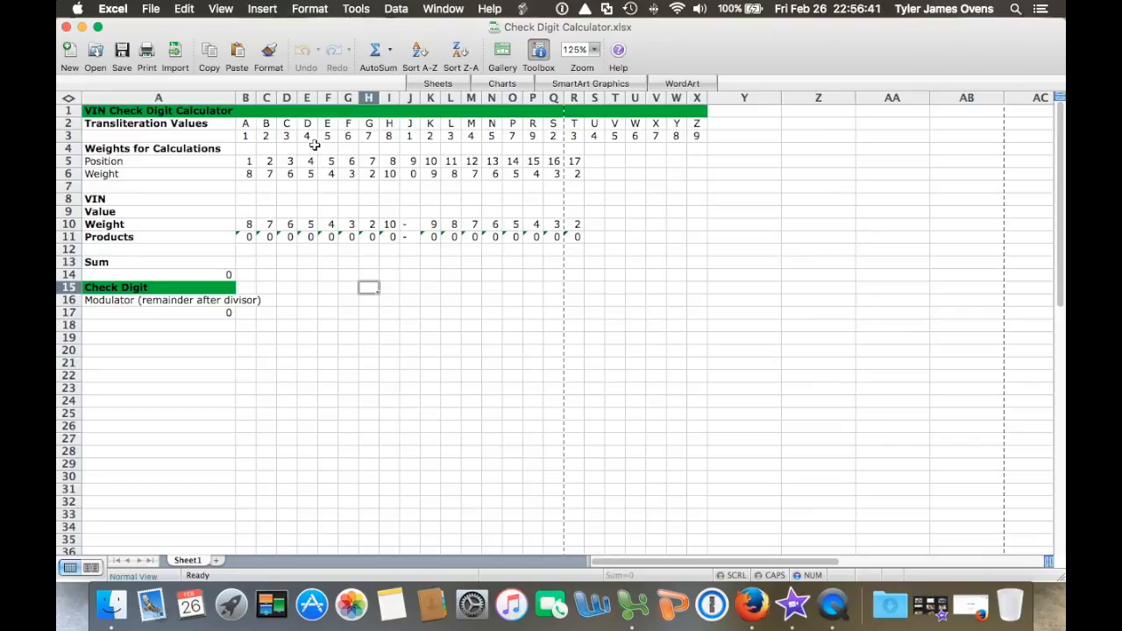
{"action": "mouse_move", "coordinate": [436, 125]}
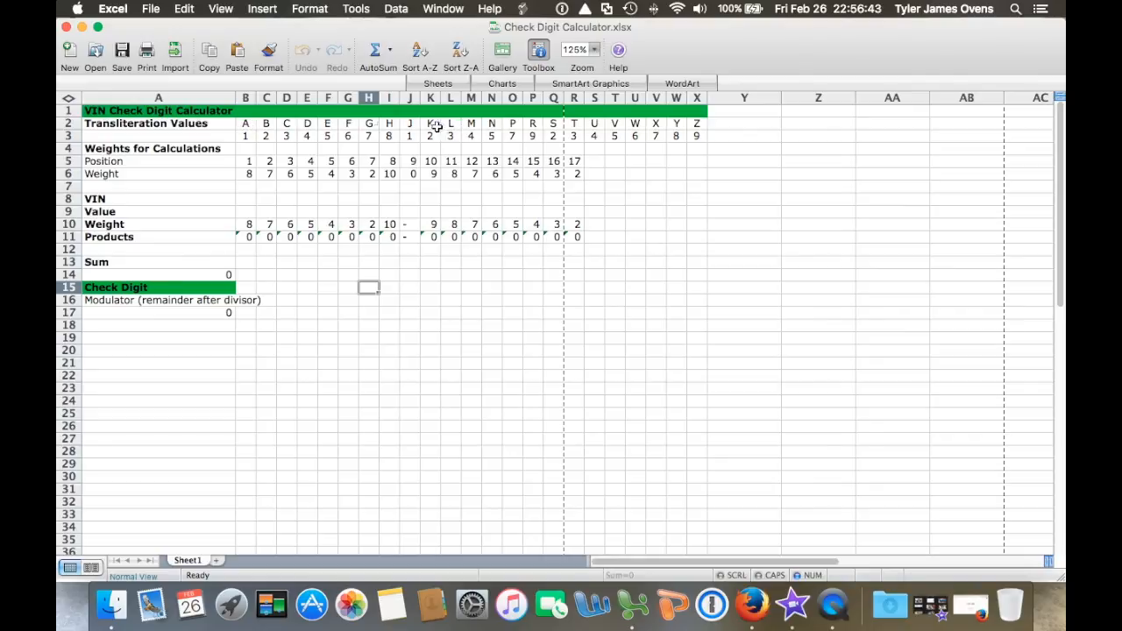
{"action": "mouse_move", "coordinate": [327, 133]}
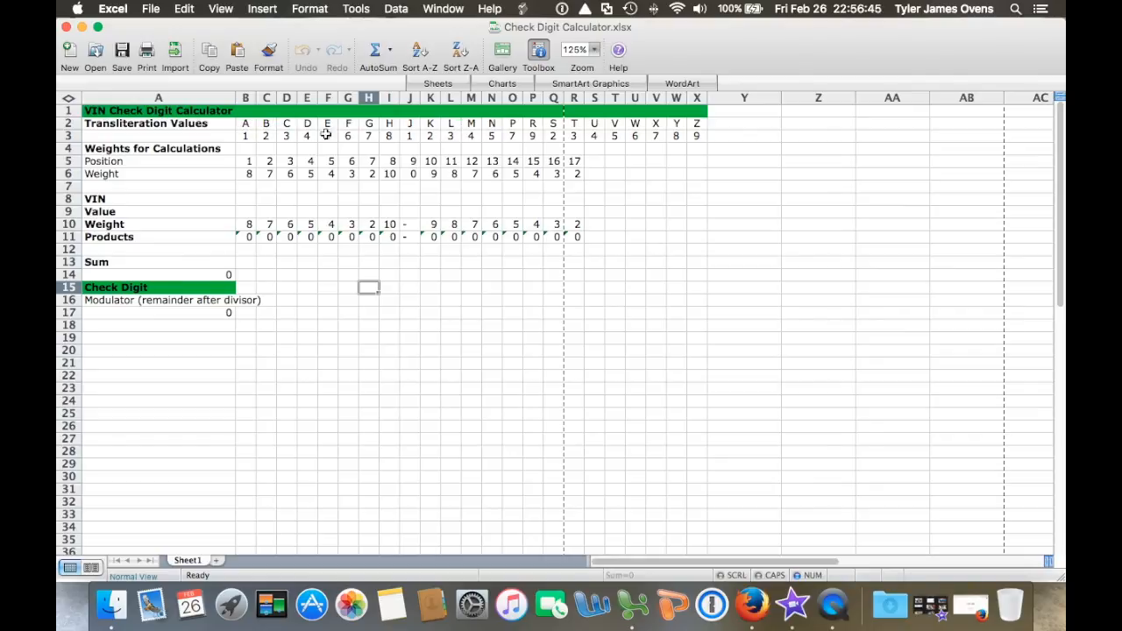
{"action": "mouse_move", "coordinate": [569, 134]}
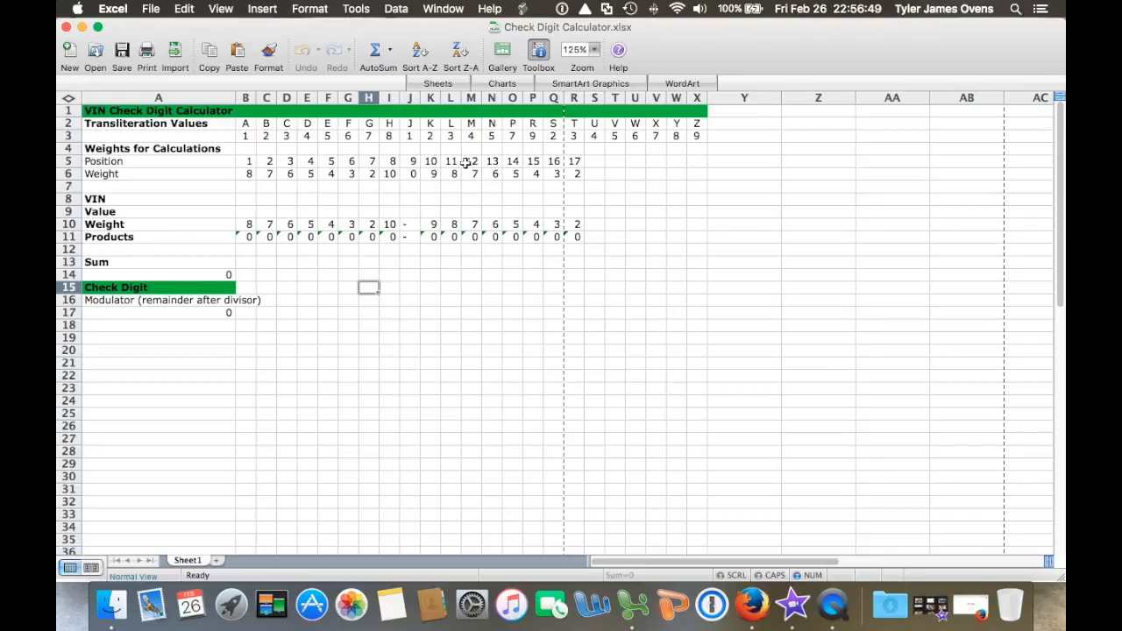
{"action": "mouse_move", "coordinate": [542, 182]}
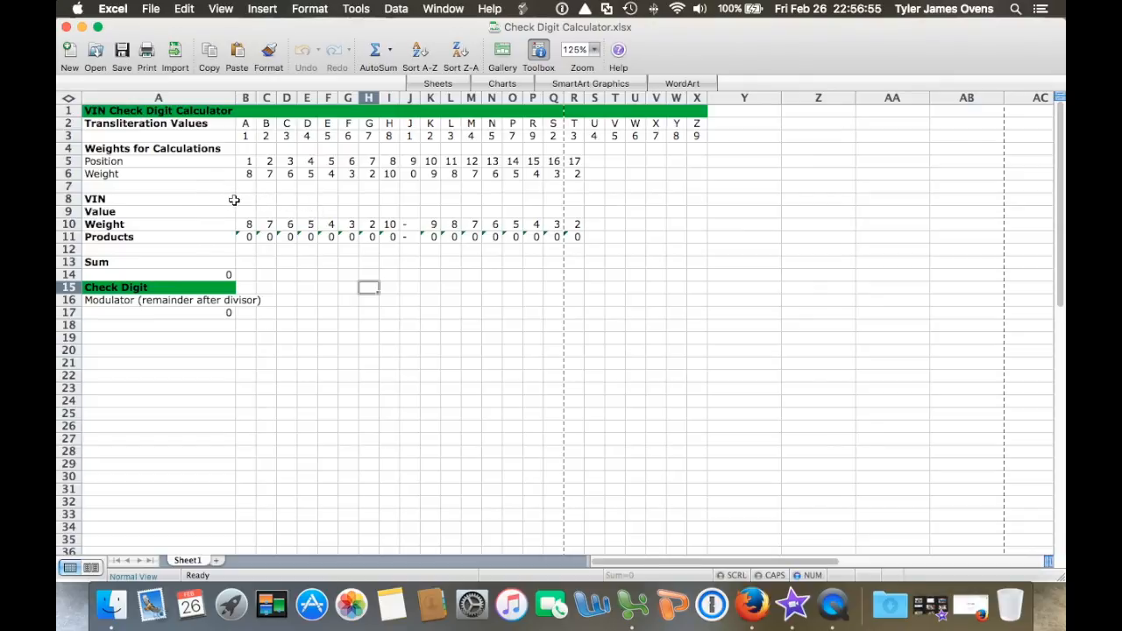
{"action": "mouse_move", "coordinate": [251, 214]}
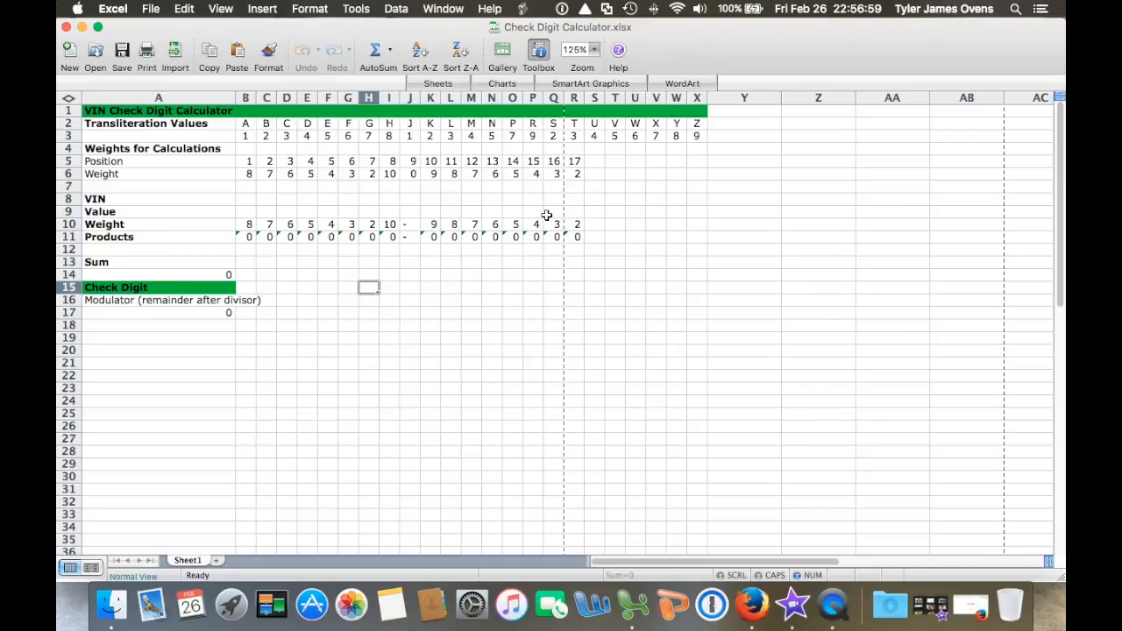
{"action": "mouse_move", "coordinate": [250, 224]}
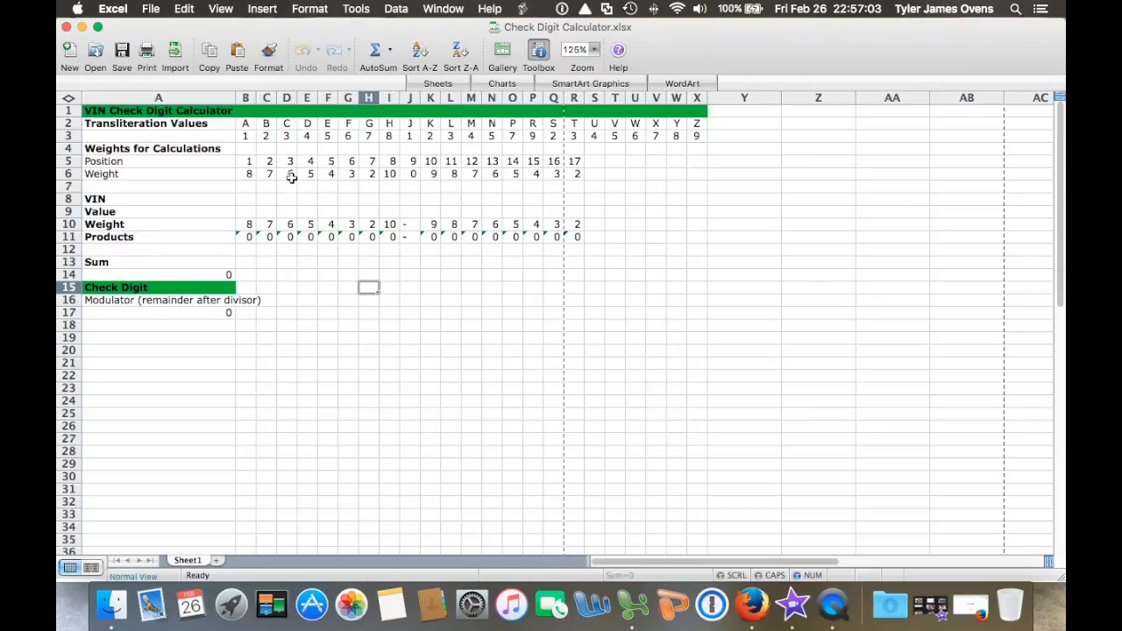
- Enter the opening VIN characters, starting at position one in cell B8
{"action": "left_click", "coordinate": [245, 198]}
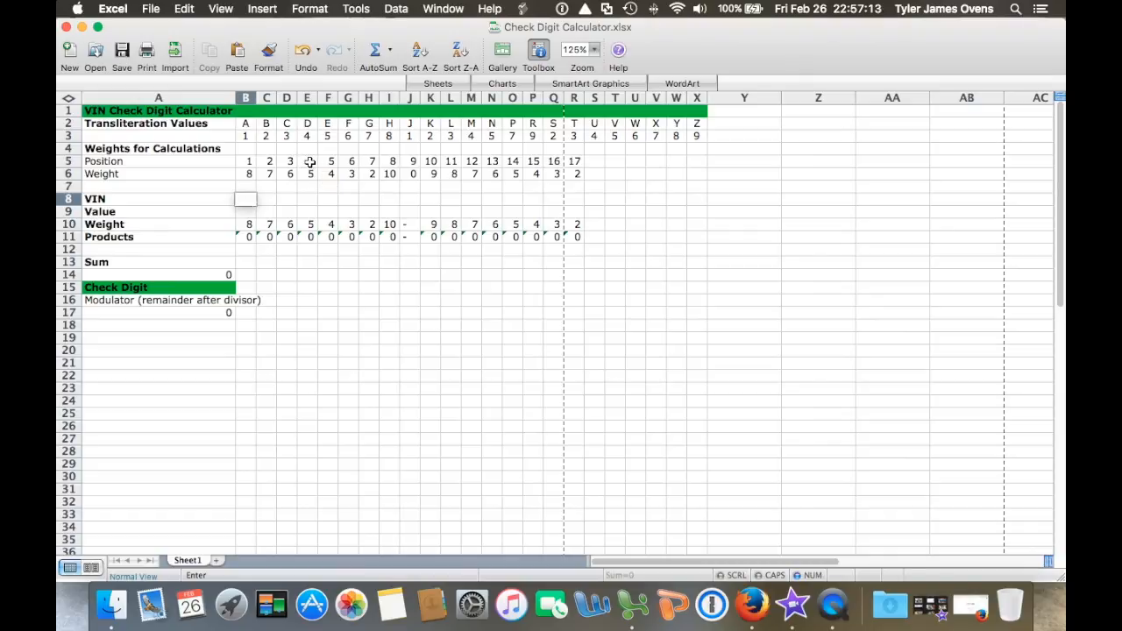
{"action": "type", "text": "=3"}
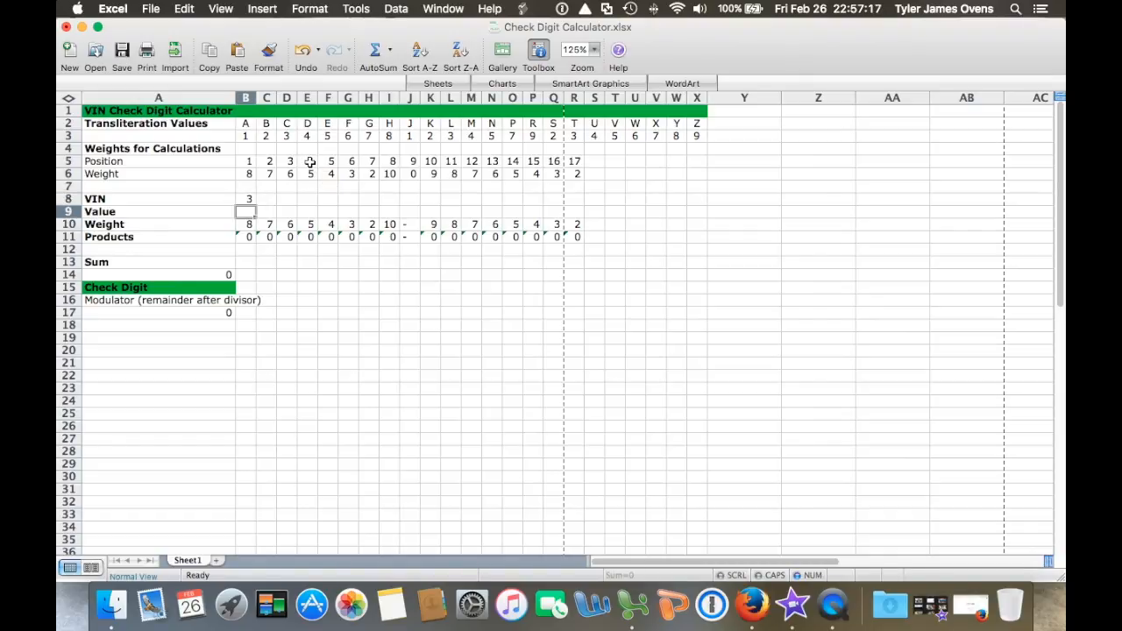
{"action": "type", "text": "="}
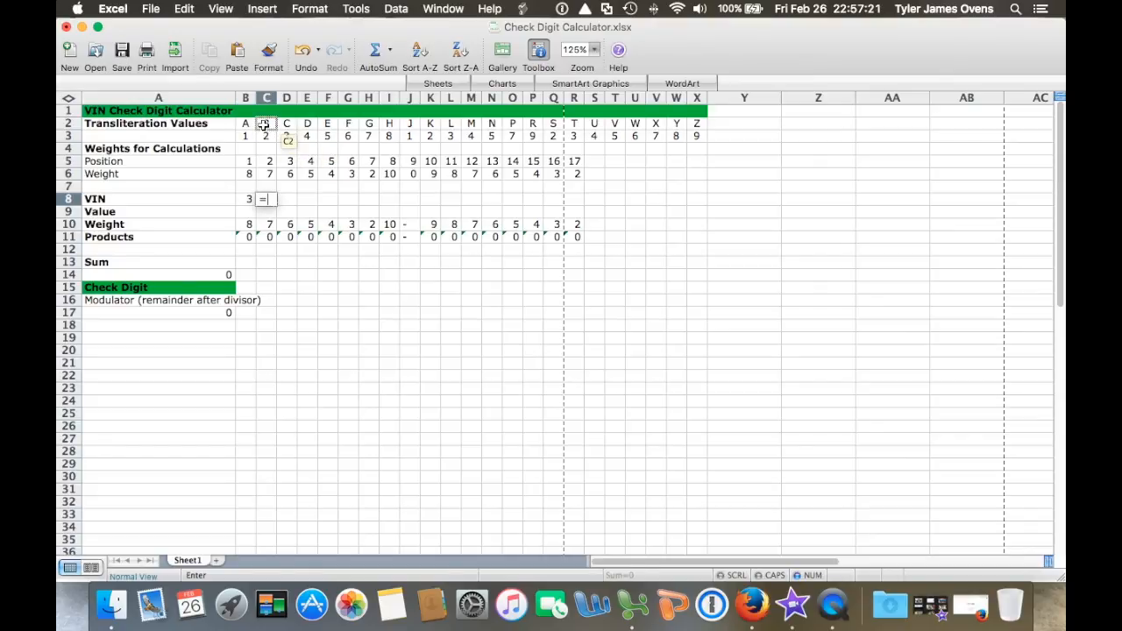
{"action": "type", "text": "B"}
{"action": "left_click", "coordinate": [286, 199]}
{"action": "type", "text": "7"}
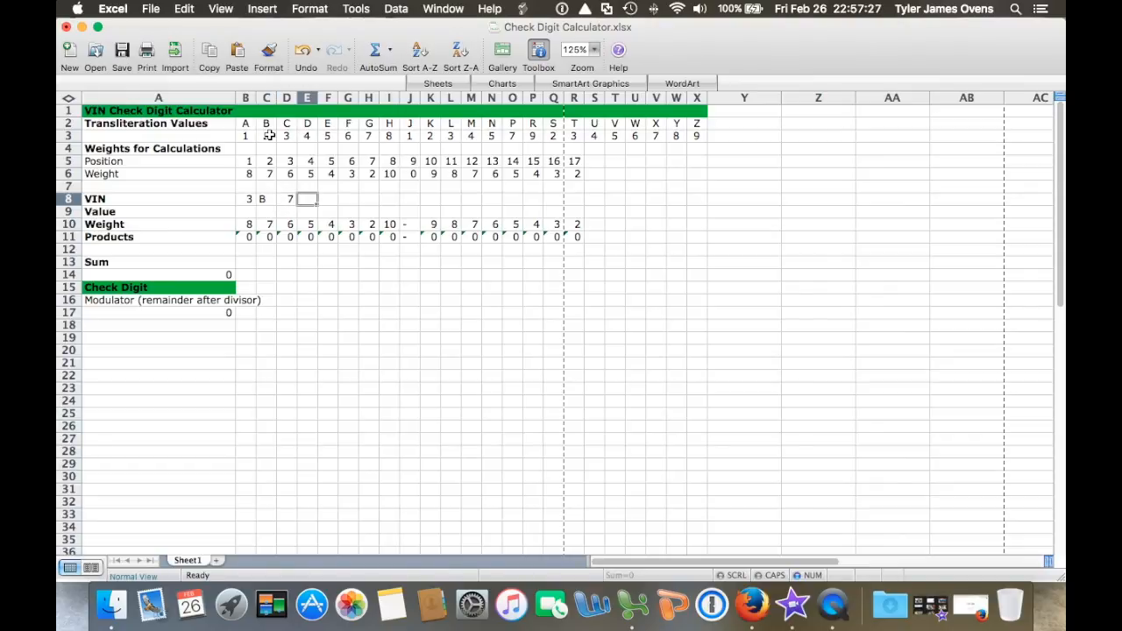
- Enter the remaining VIN characters across the position cells through R8
{"action": "left_click", "coordinate": [431, 129]}
{"action": "type", "text": "K"}
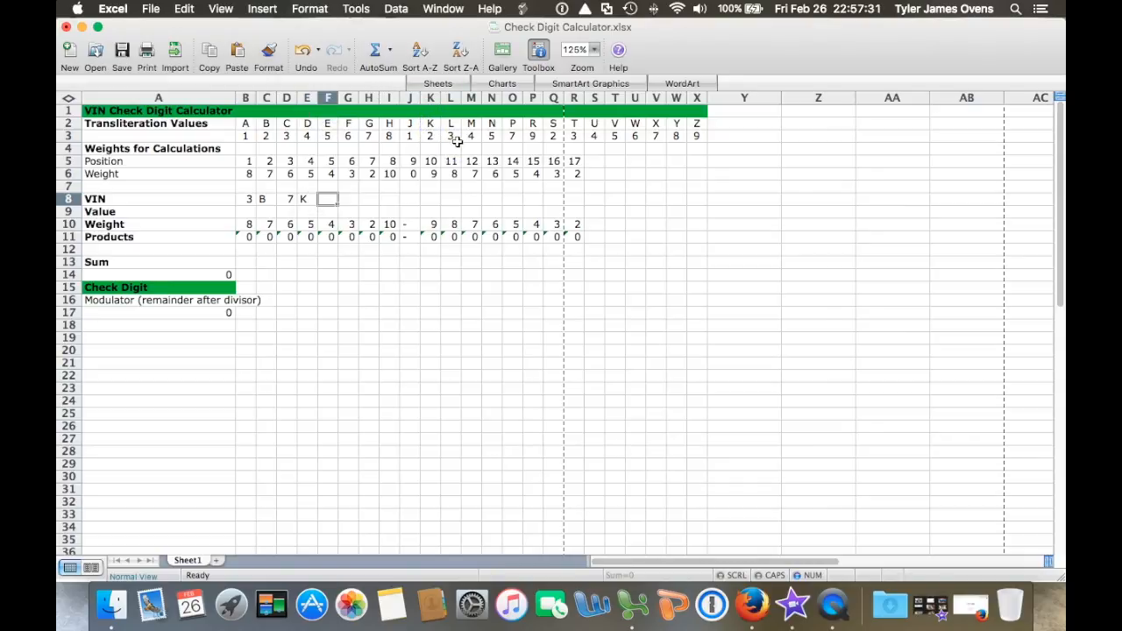
{"action": "type", "text": "#"}
{"action": "type", "text": "M"}
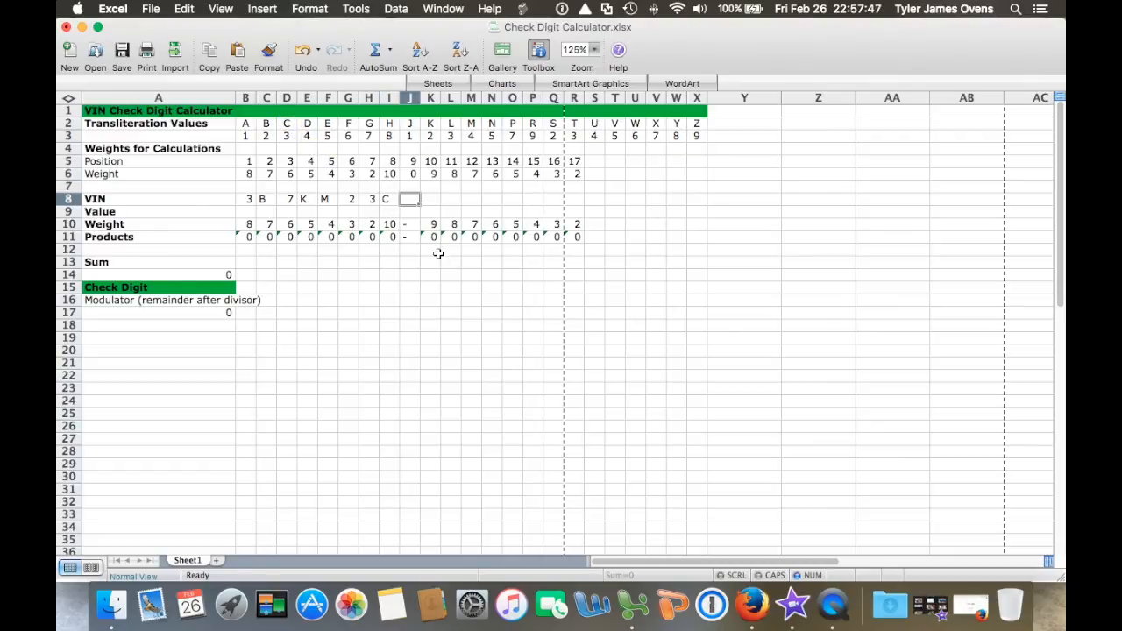
{"action": "type", "text": "4"}
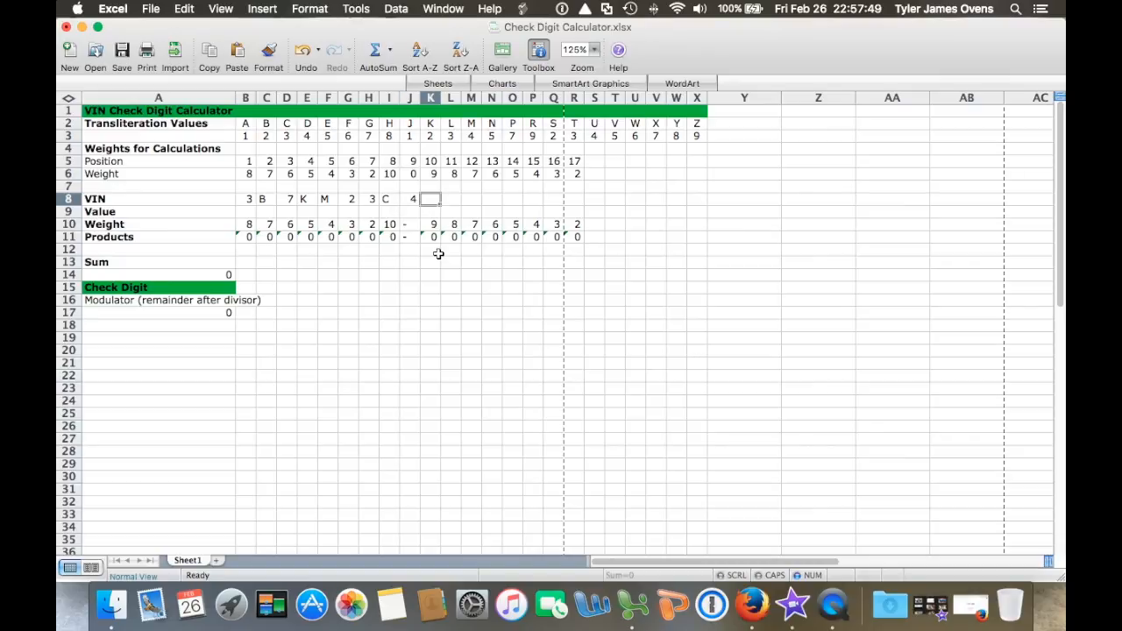
{"action": "type", "text": "="}
{"action": "type", "text": "N"}
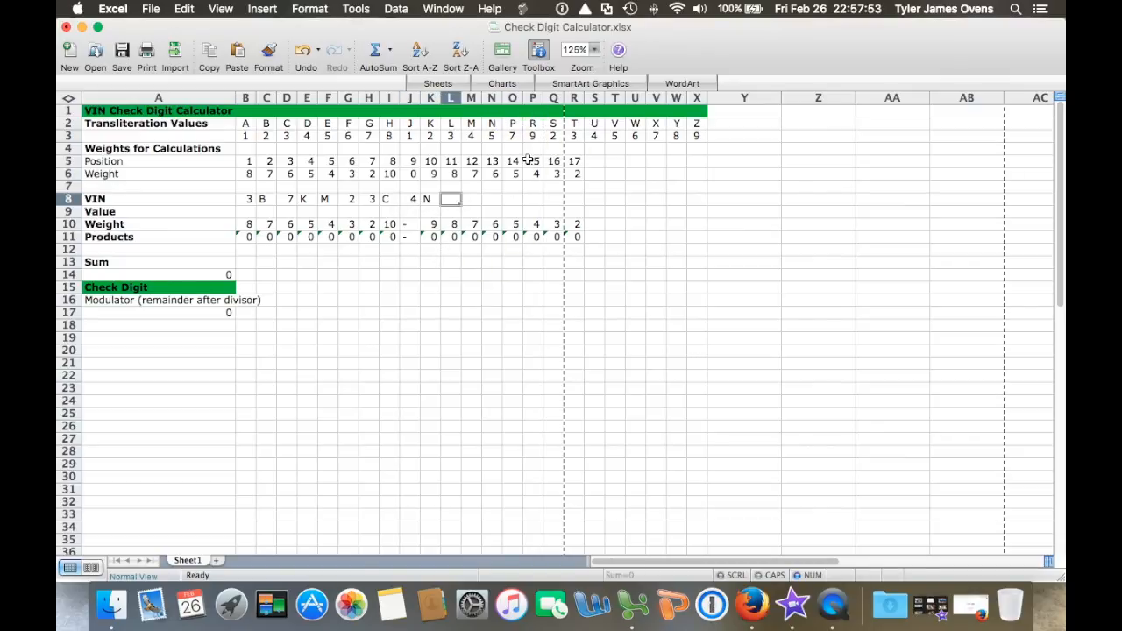
{"action": "type", "text": "M"}
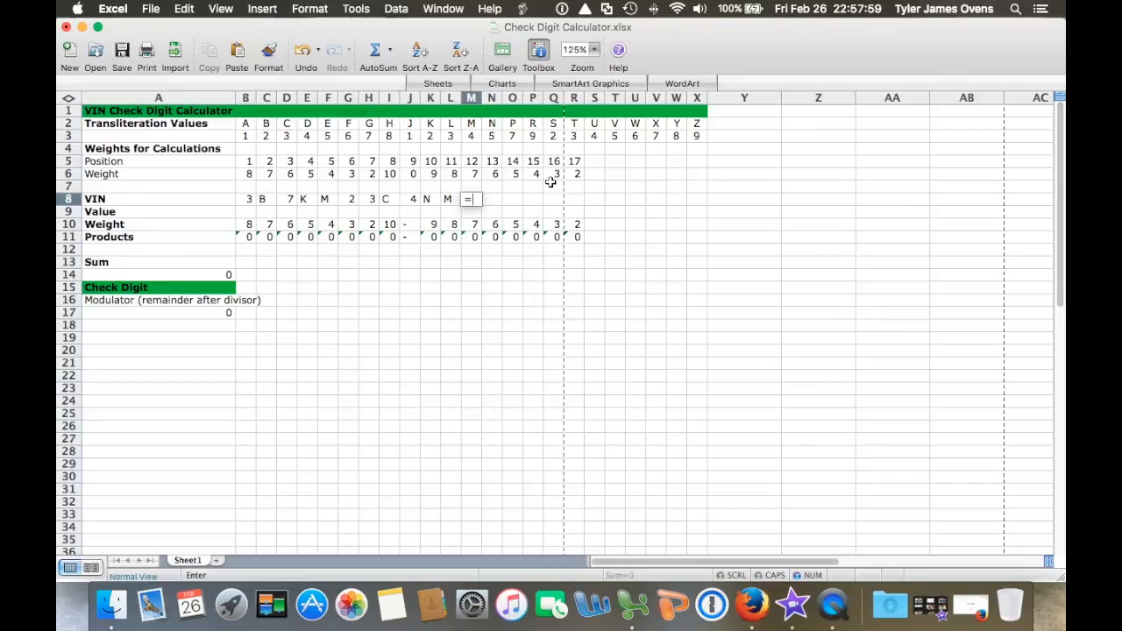
{"action": "type", "text": "5"}
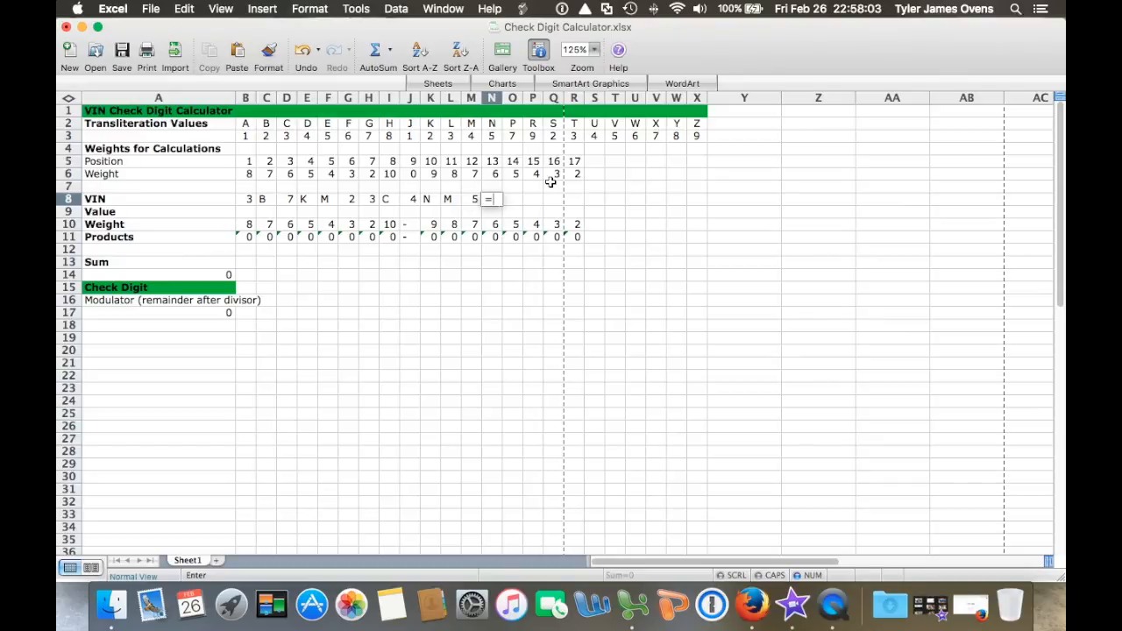
{"action": "type", "text": "="}
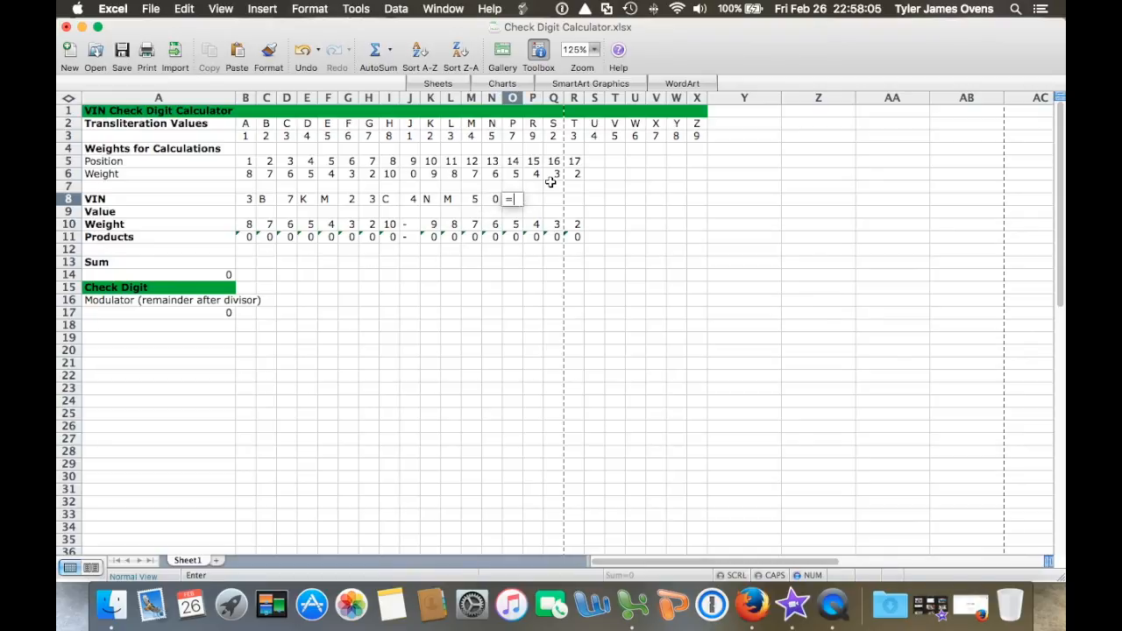
{"action": "type", "text": "7"}
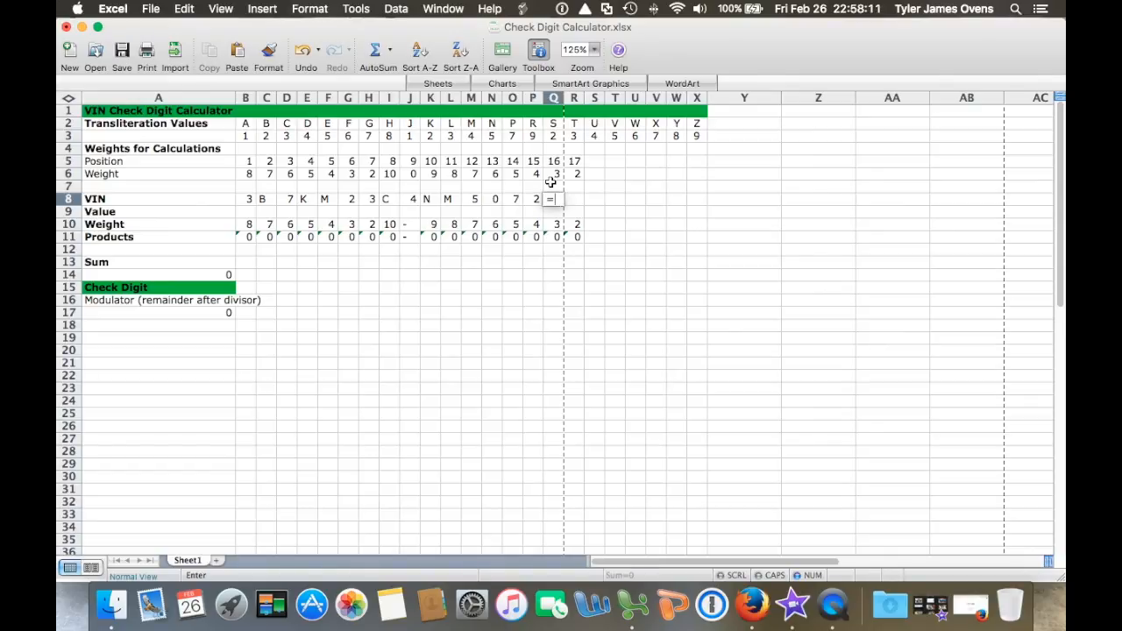
{"action": "type", "text": "6"}
{"action": "left_click", "coordinate": [574, 199]}
{"action": "type", "text": "1"}
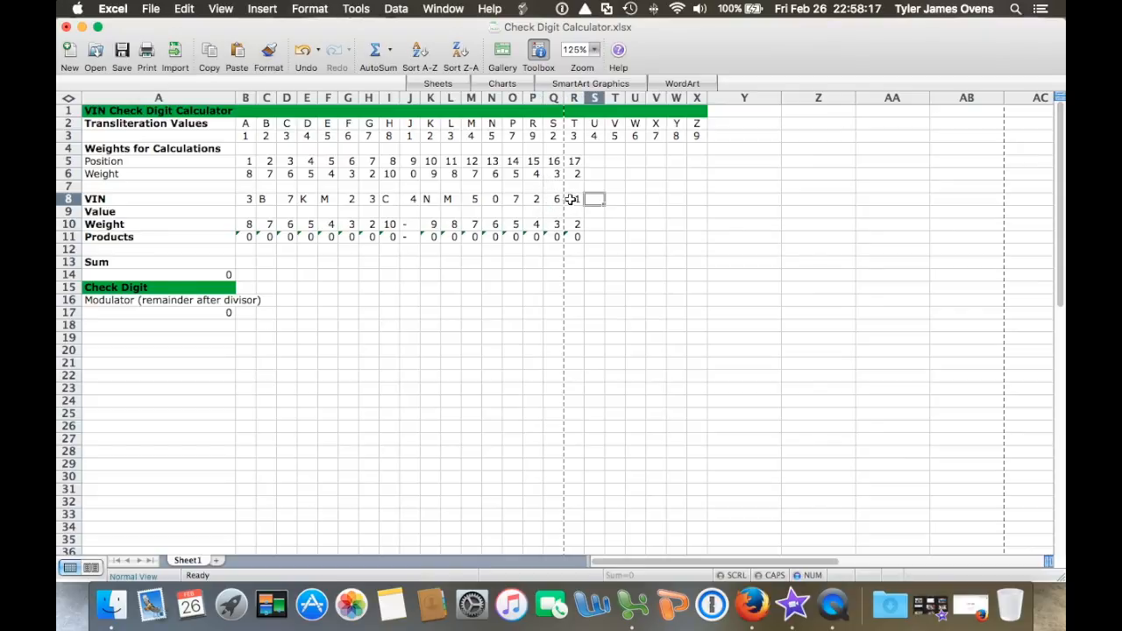
{"action": "mouse_move", "coordinate": [568, 196]}
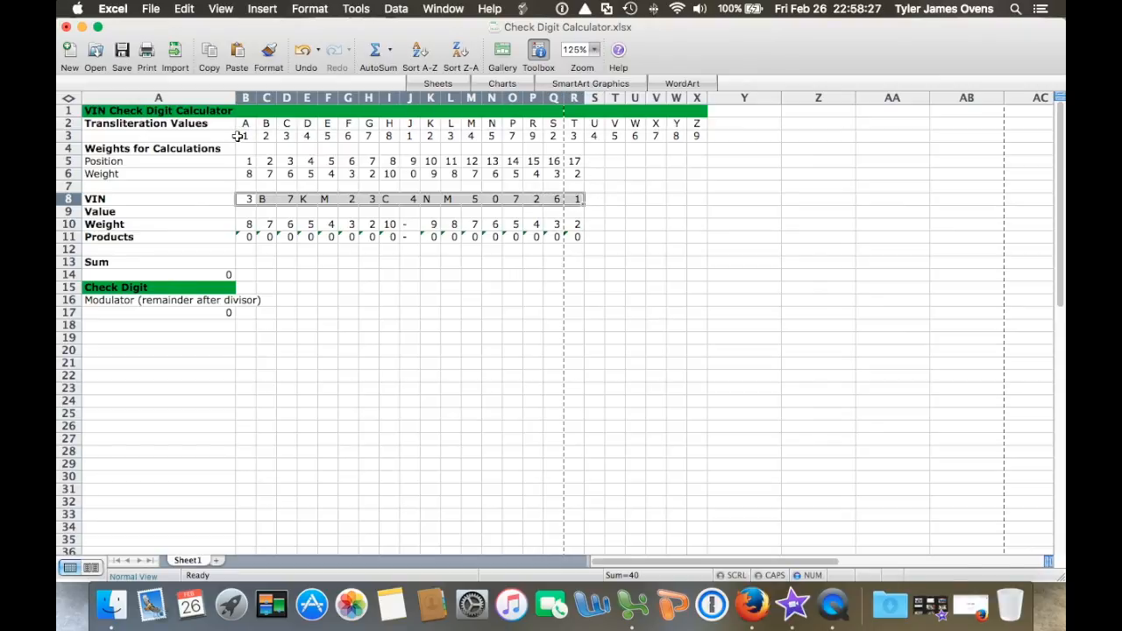
{"action": "mouse_move", "coordinate": [636, 197]}
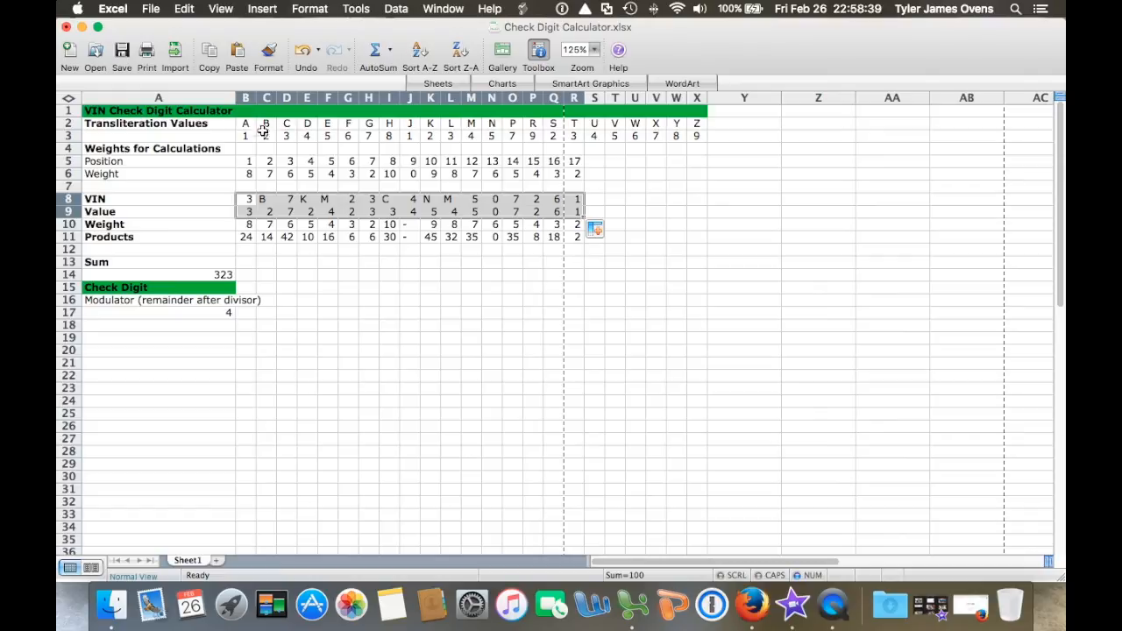
{"action": "mouse_move", "coordinate": [436, 138]}
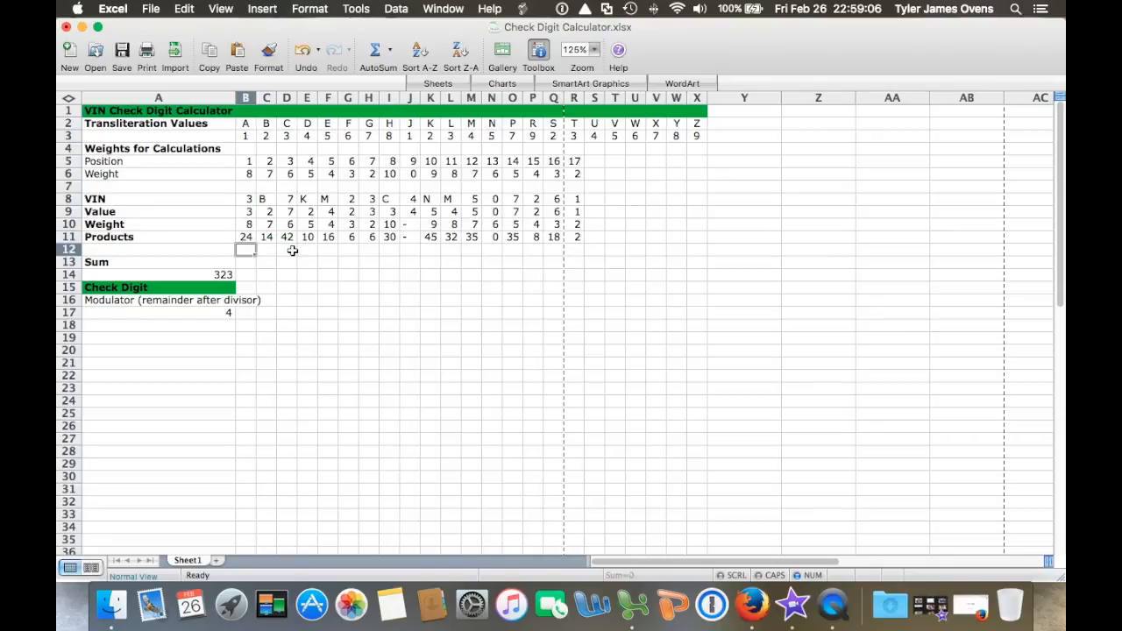
{"action": "mouse_move", "coordinate": [395, 237]}
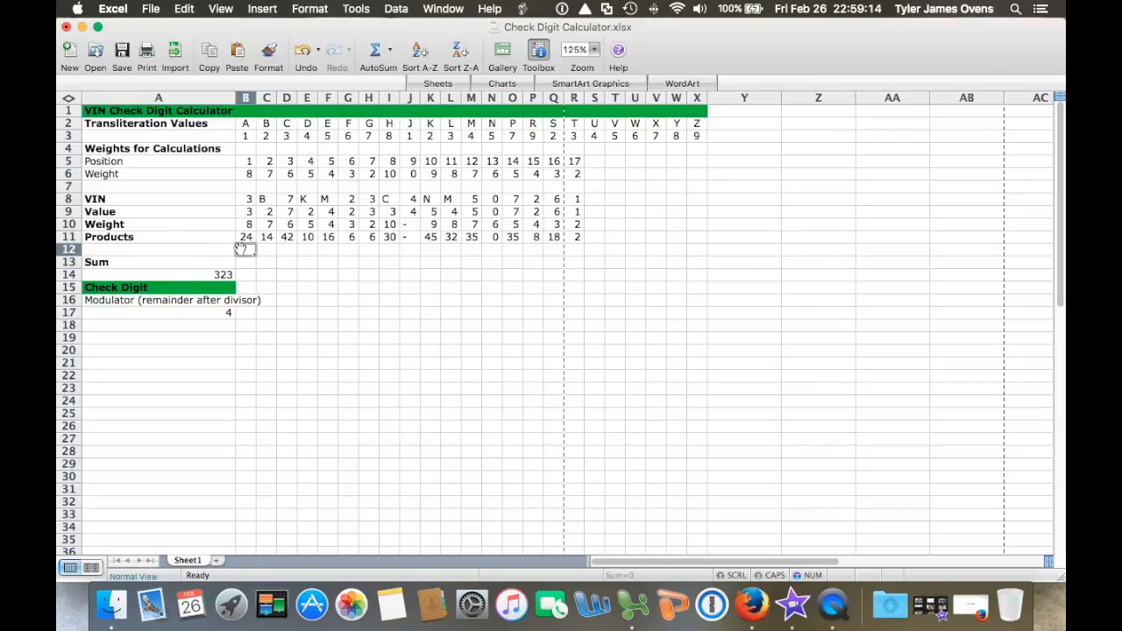
{"action": "left_click", "coordinate": [157, 274]}
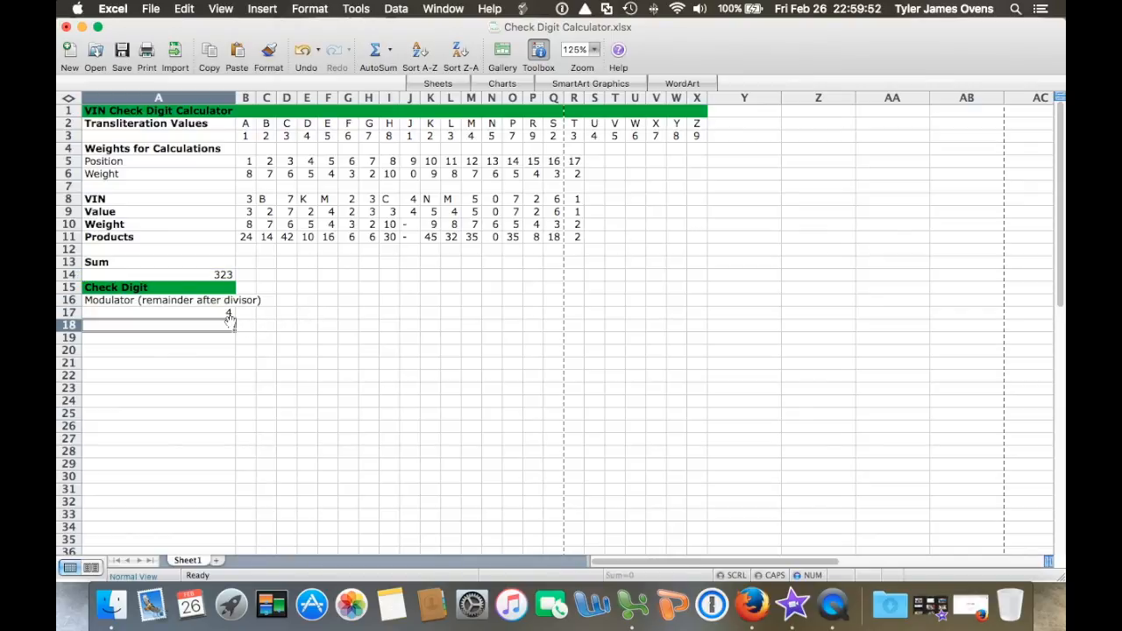
{"action": "left_click", "coordinate": [158, 312]}
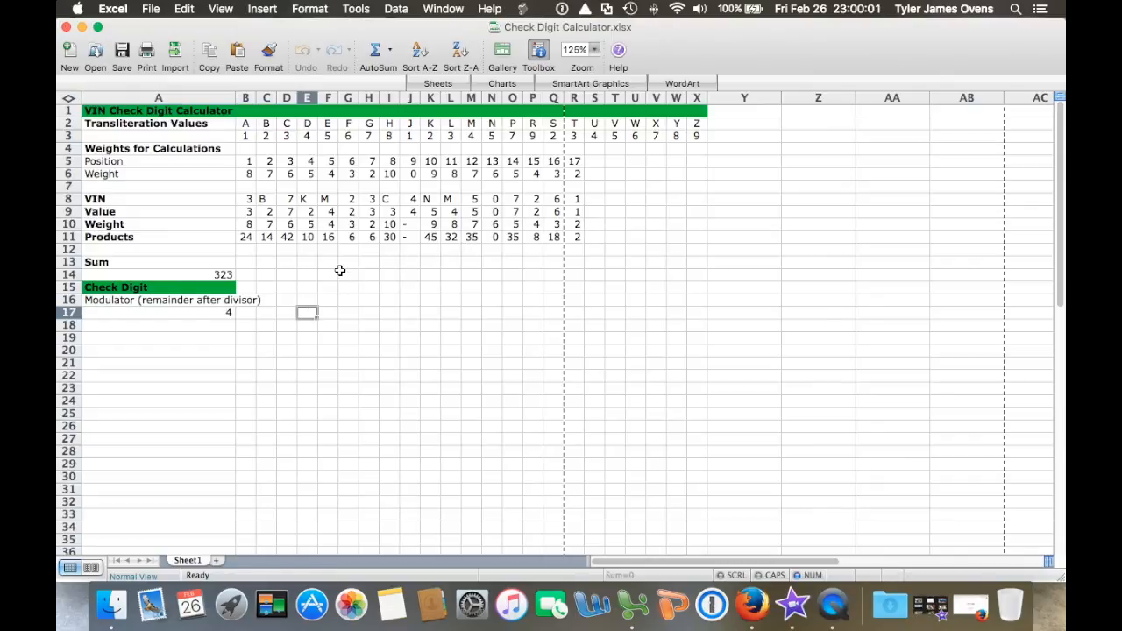
{"action": "left_click", "coordinate": [348, 275]}
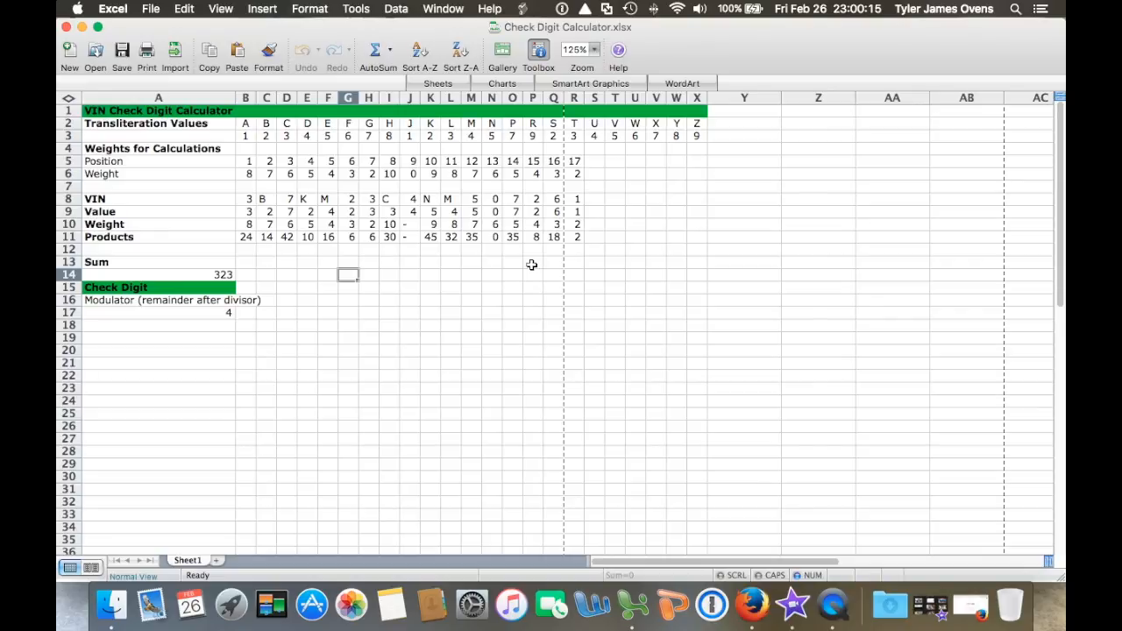
{"action": "mouse_move", "coordinate": [527, 267]}
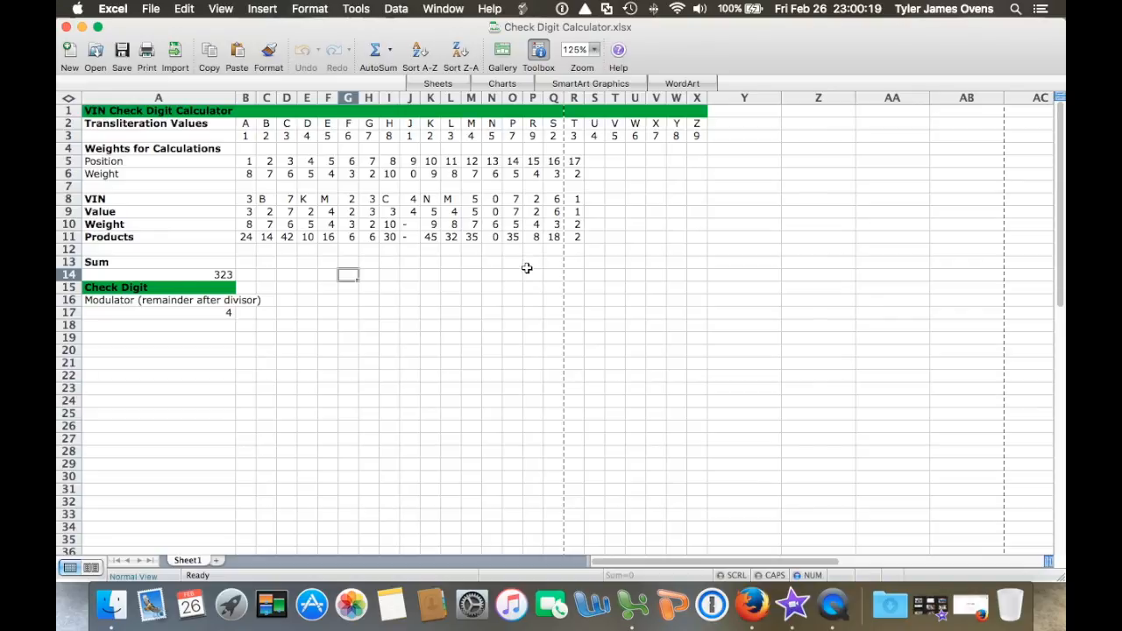